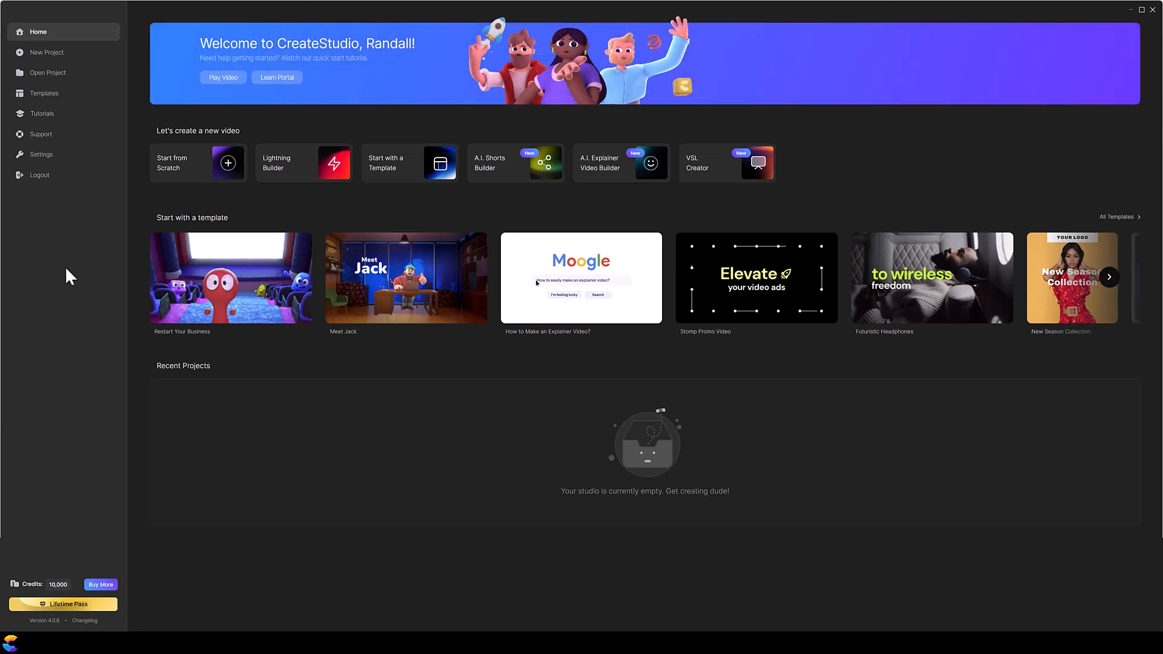
{"action": "mouse_move", "coordinate": [508, 172]}
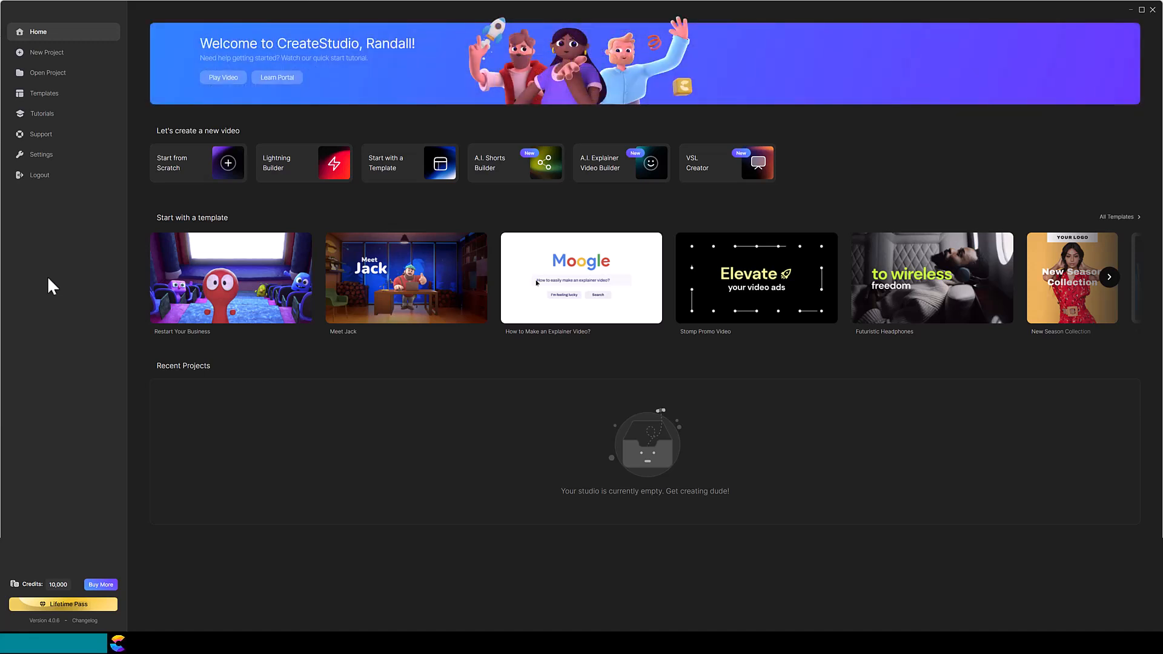
{"action": "mouse_move", "coordinate": [511, 172]}
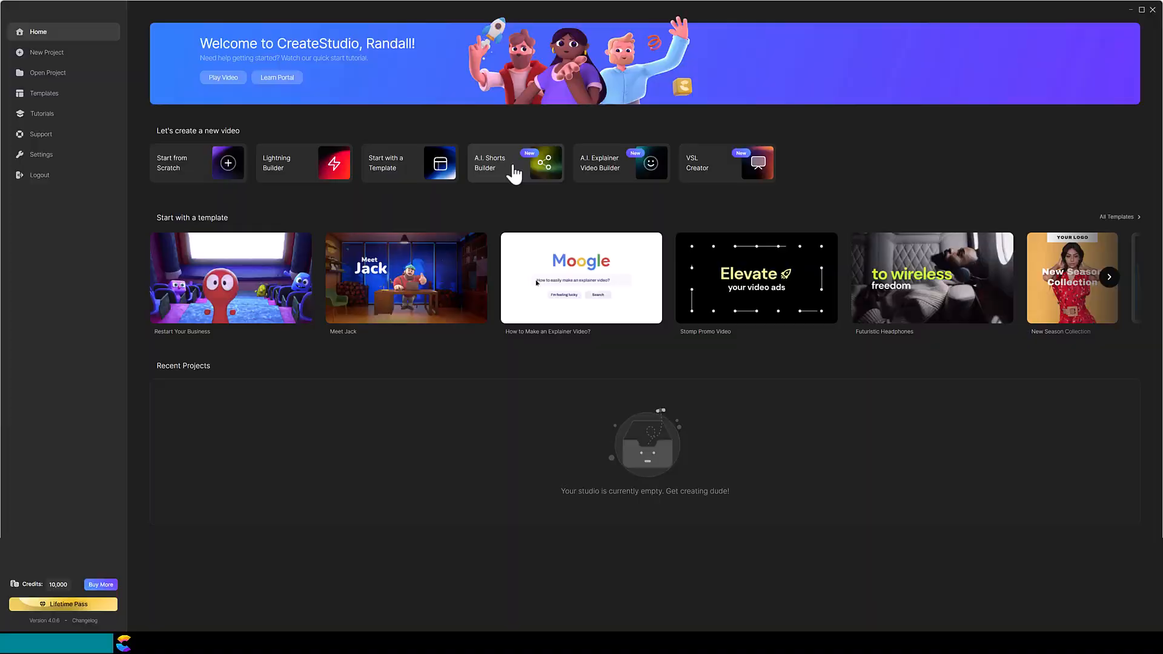
Start a new landscape 16:9 AI short from the A.I. Shorts Builder
{"action": "left_click", "coordinate": [514, 163]}
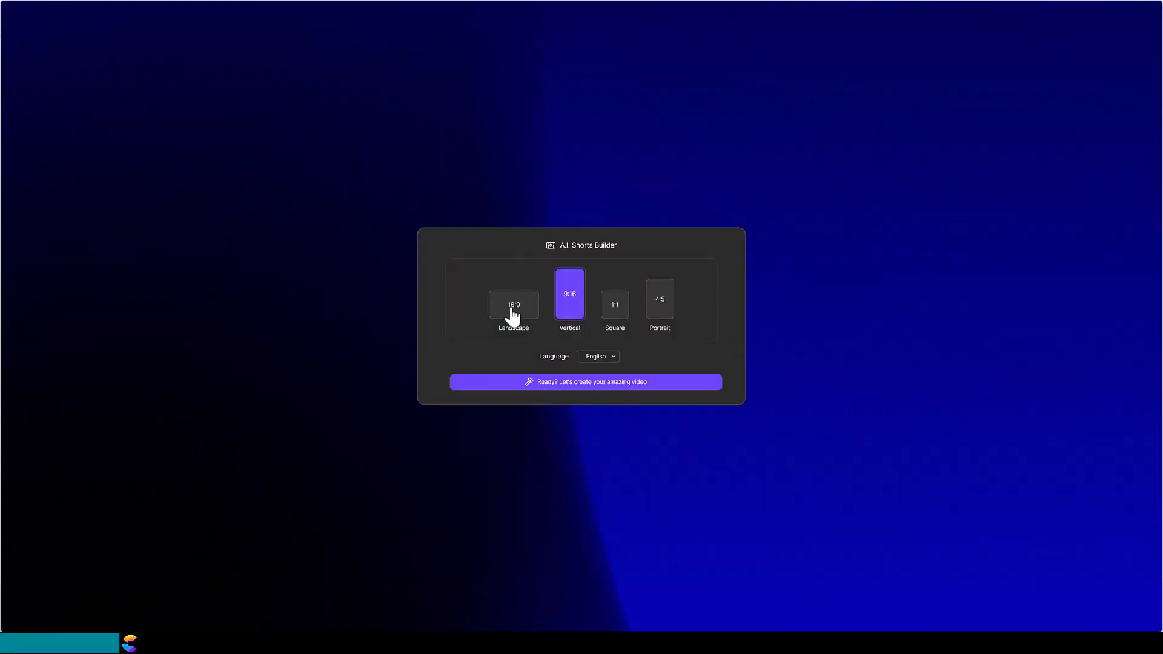
{"action": "left_click", "coordinate": [513, 306]}
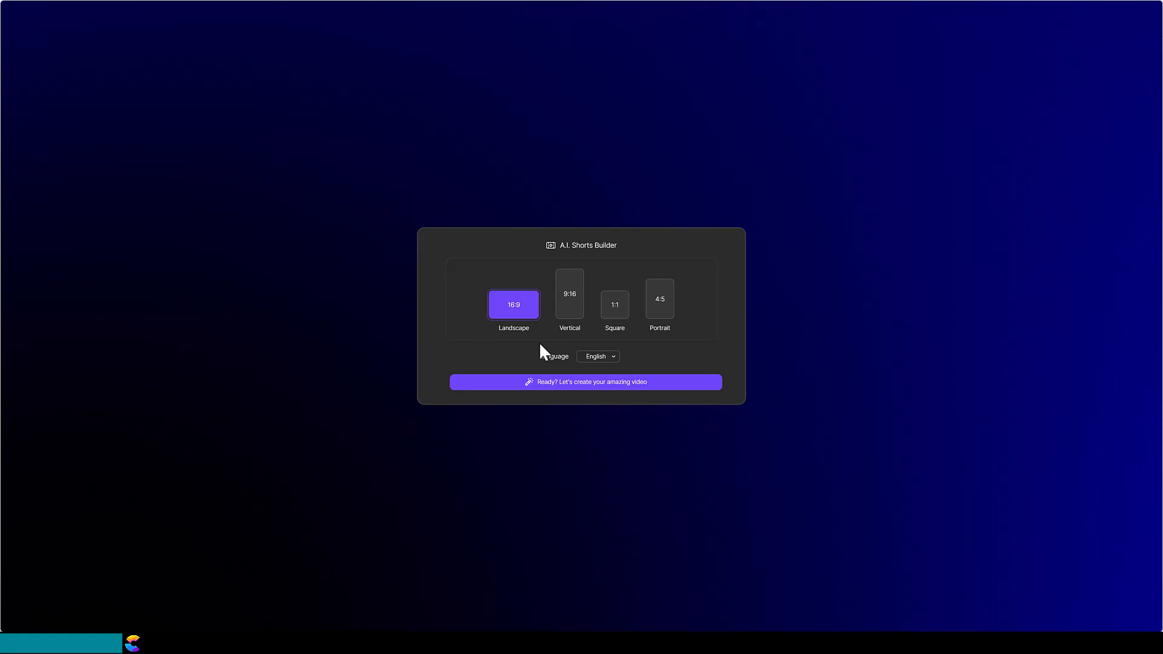
{"action": "left_click", "coordinate": [586, 382]}
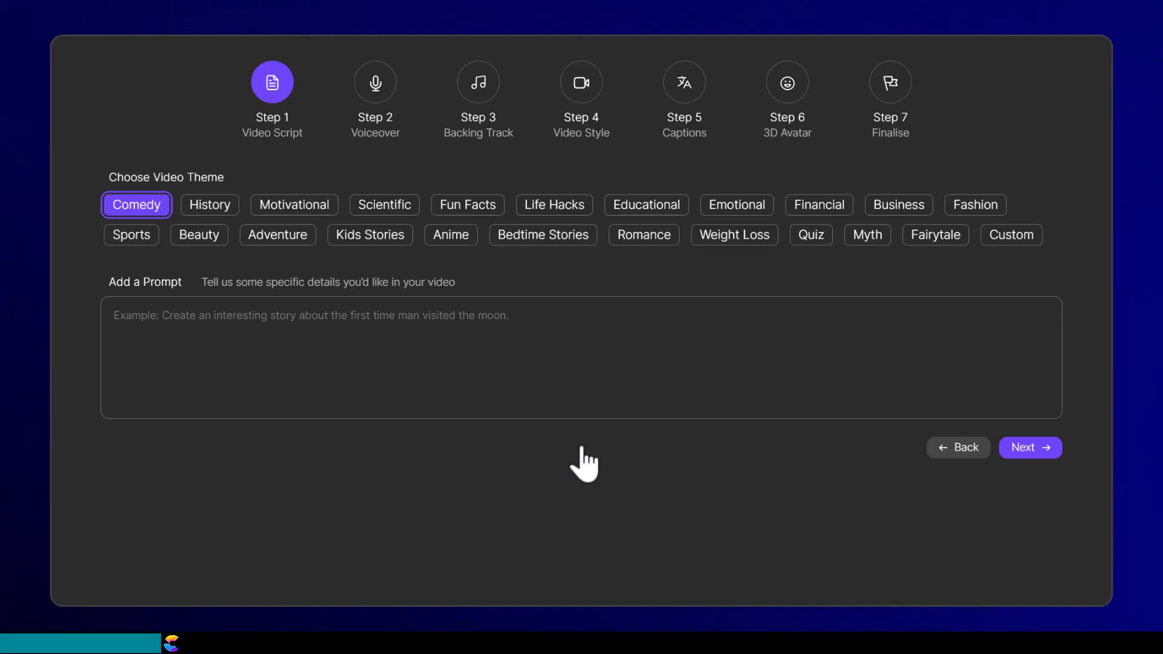
Choose the Kids Stories theme and enter a prompt about Special Needs and Foster Care families tubing and skiing at the lake
{"action": "left_click", "coordinate": [371, 235]}
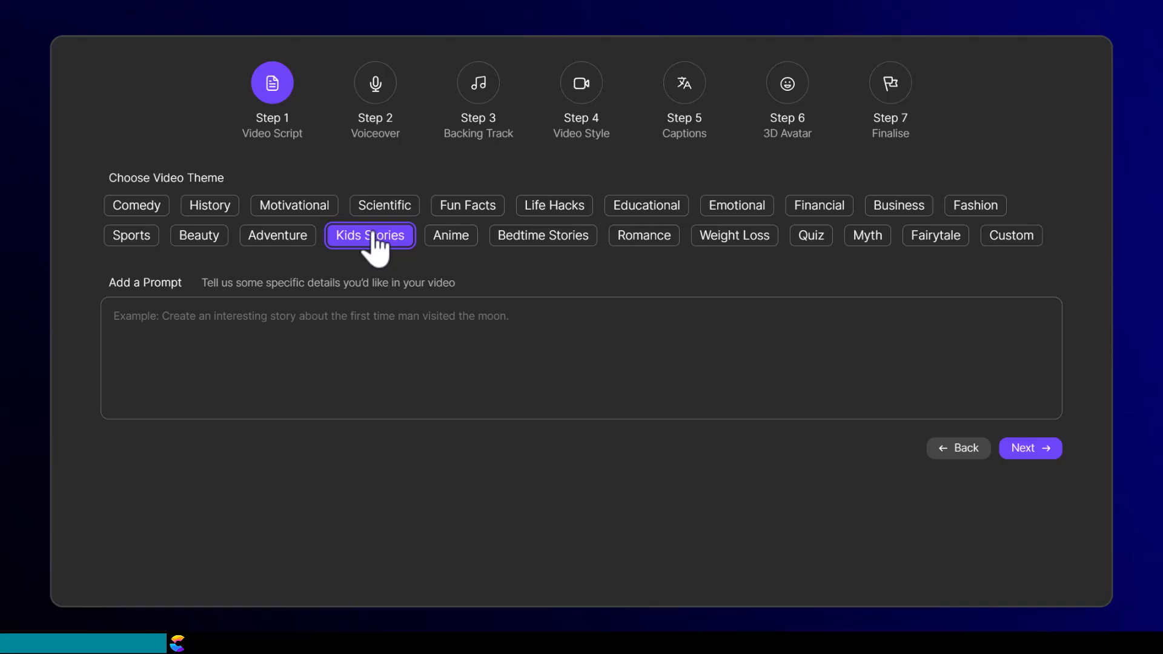
{"action": "type", "text": "Special Needs families and Foster Care families enjoying a day at the lake where kids were tubing and skiing behind a ski boat."}
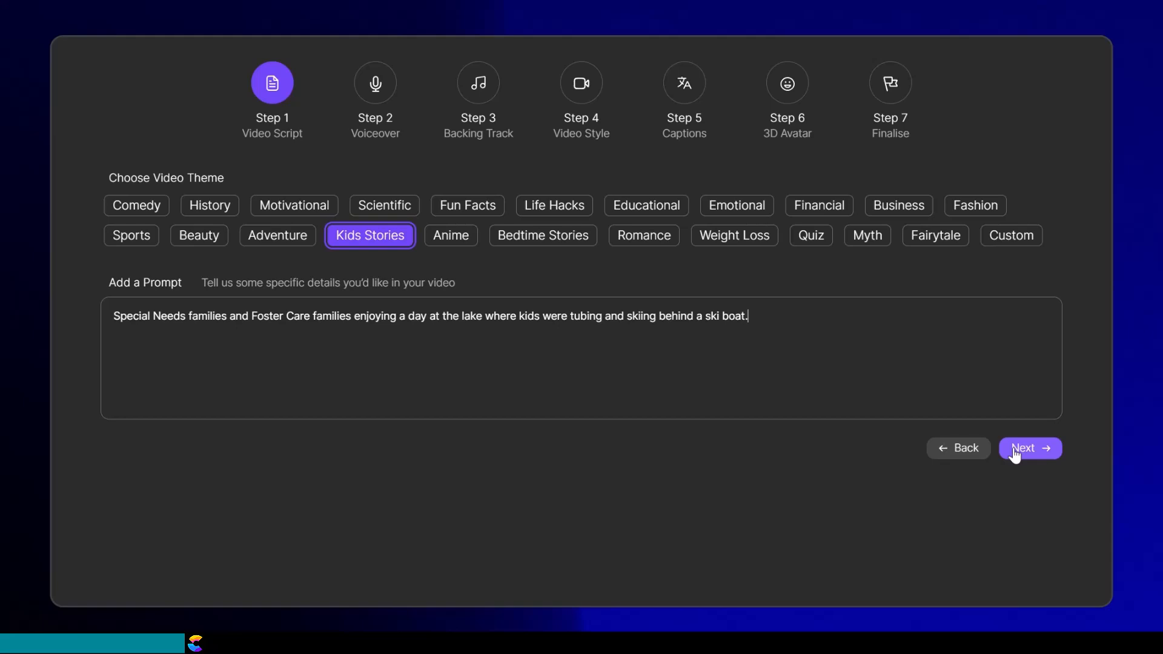
Keep the favourite narrator Hayden and accept the default backing track and video style
{"action": "left_click", "coordinate": [1029, 448]}
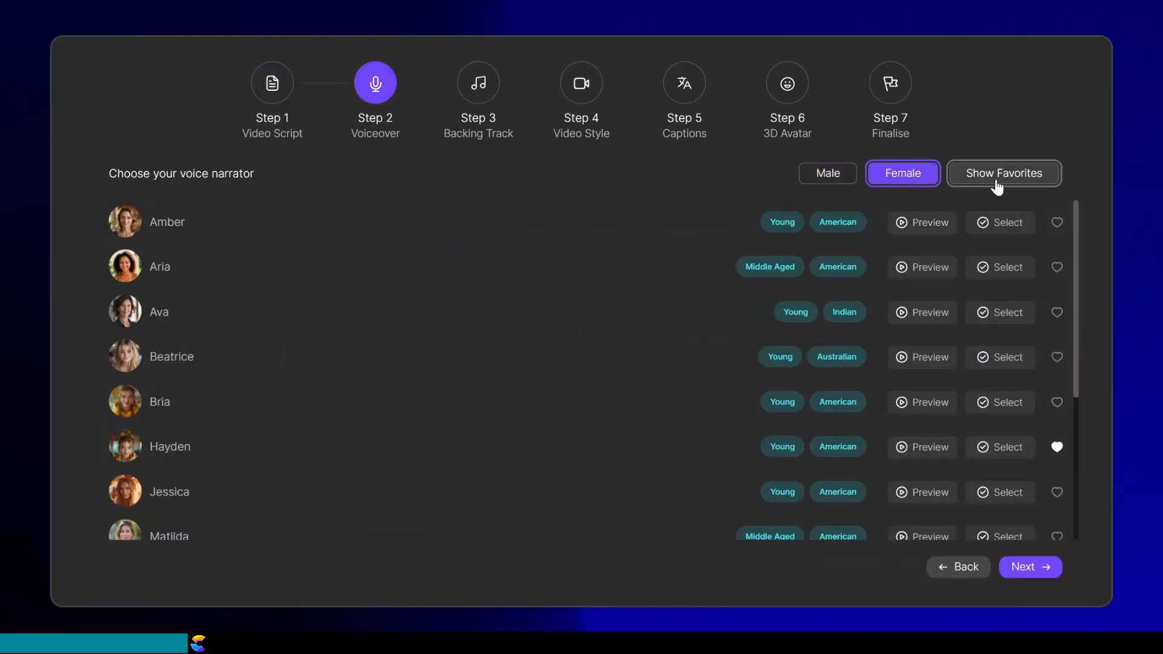
{"action": "left_click", "coordinate": [1002, 173]}
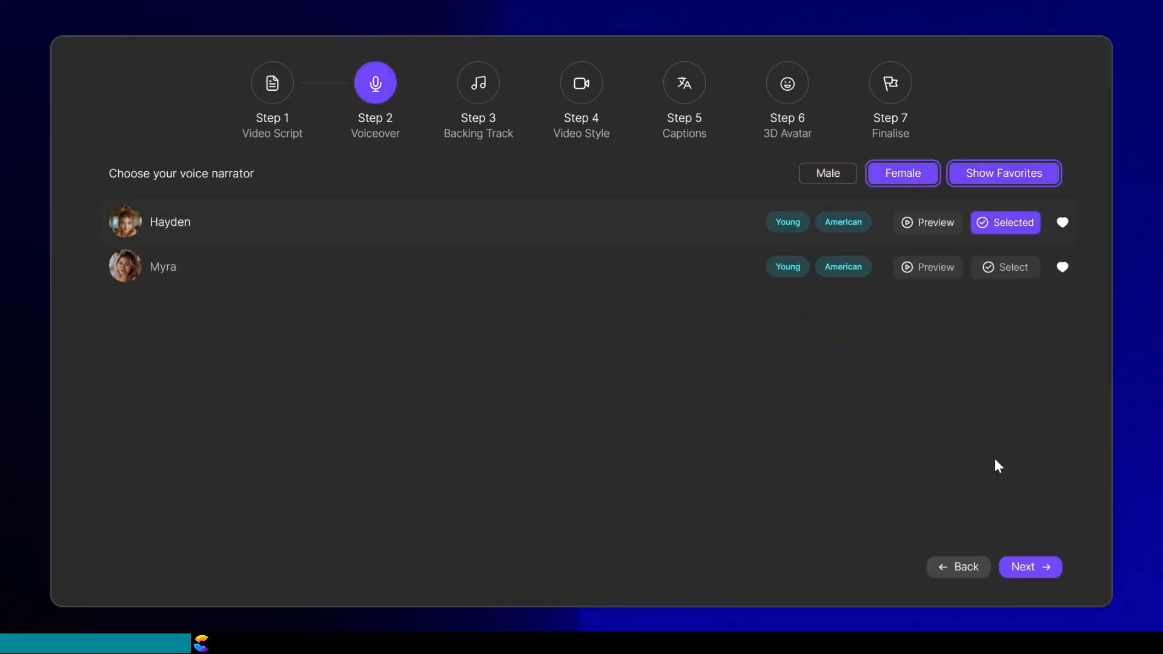
{"action": "left_click", "coordinate": [1029, 567]}
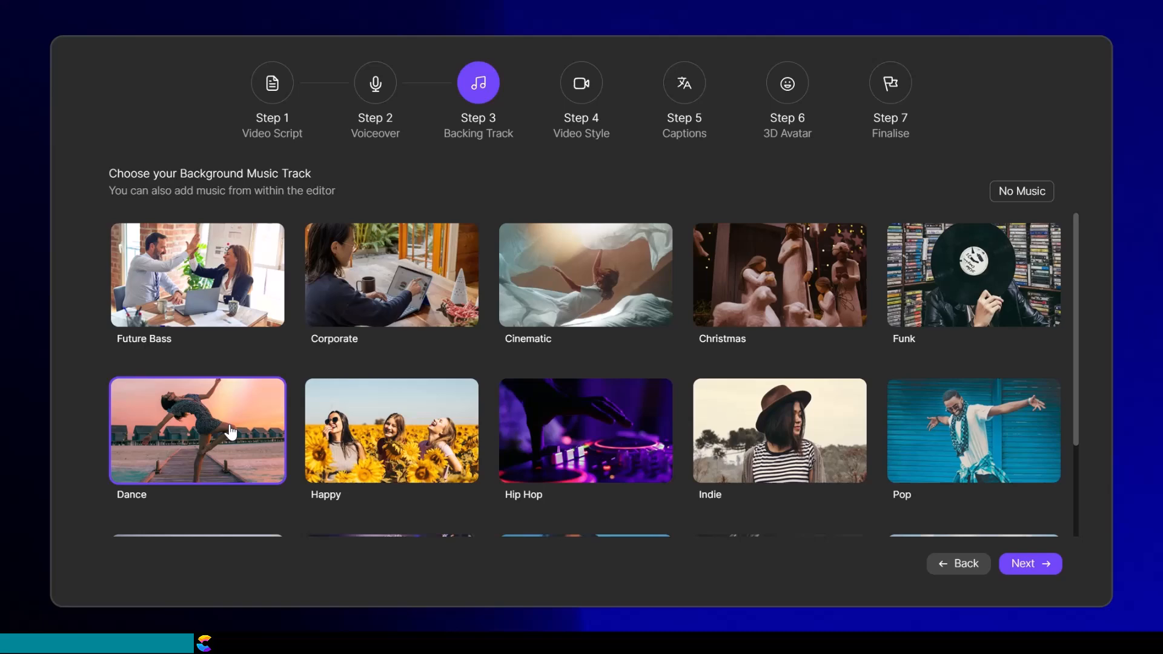
{"action": "left_click", "coordinate": [1029, 563]}
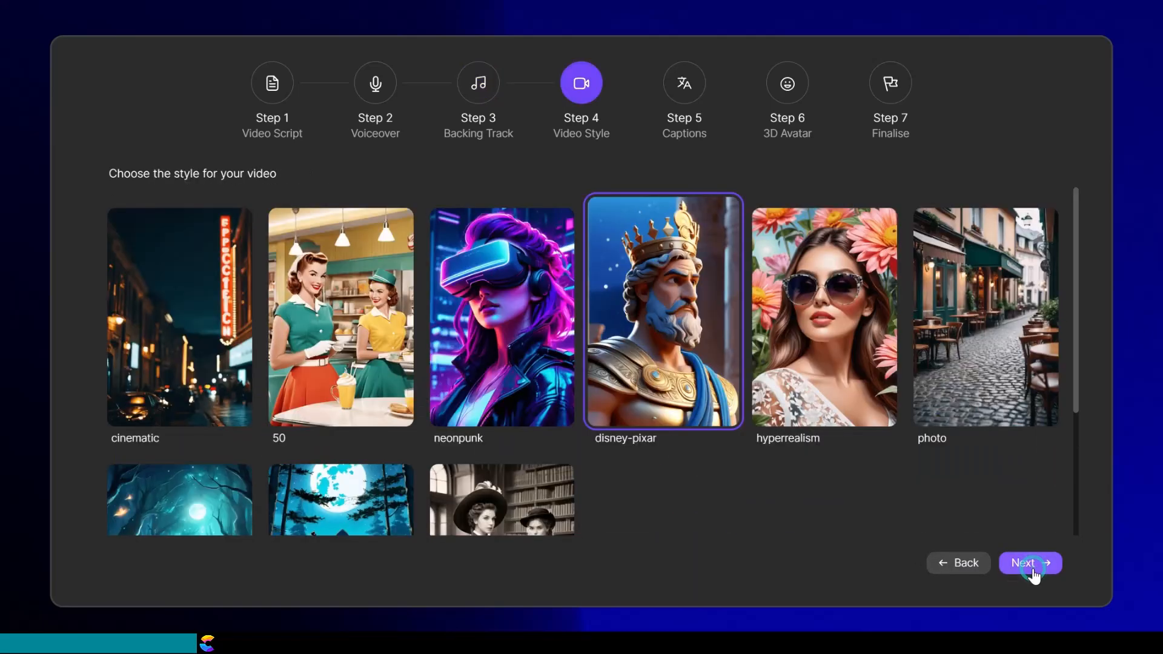
{"action": "left_click", "coordinate": [1029, 562]}
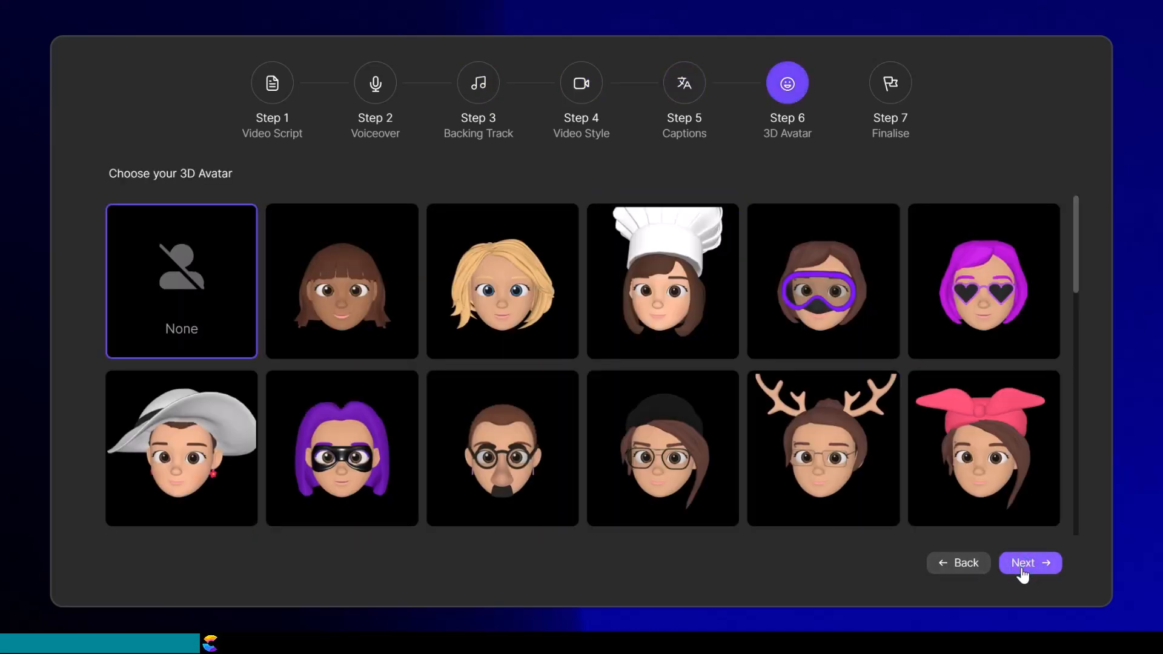
Choose the blonde-haired 3D avatar and continue to the Finalise step
{"action": "left_click", "coordinate": [501, 288]}
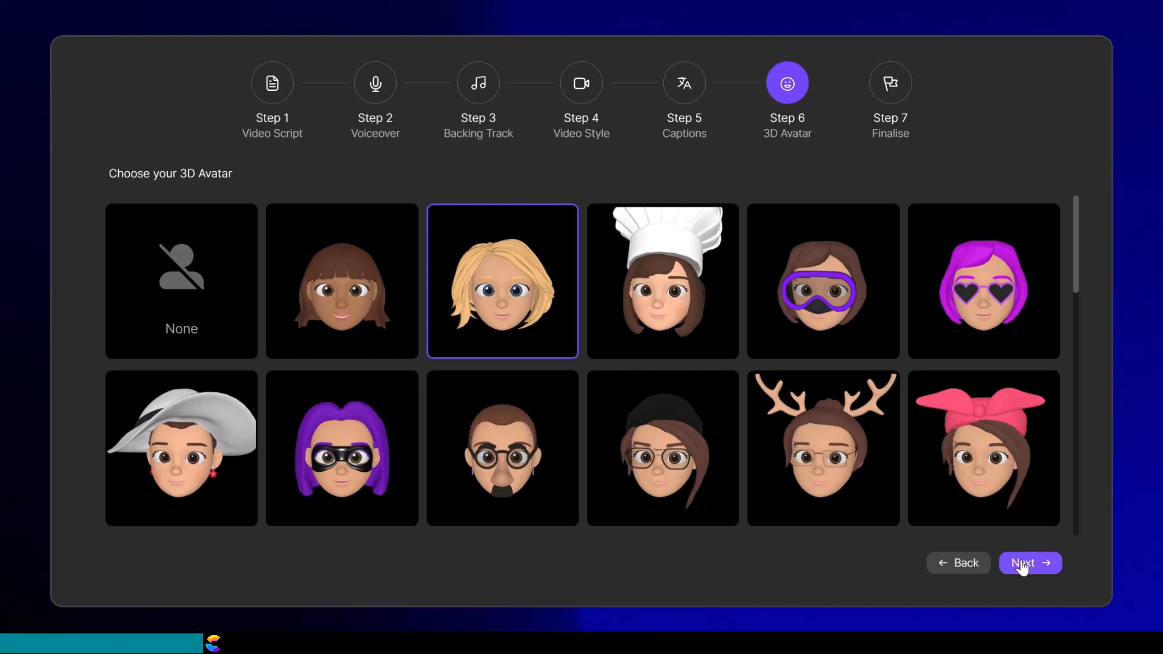
{"action": "left_click", "coordinate": [1024, 563]}
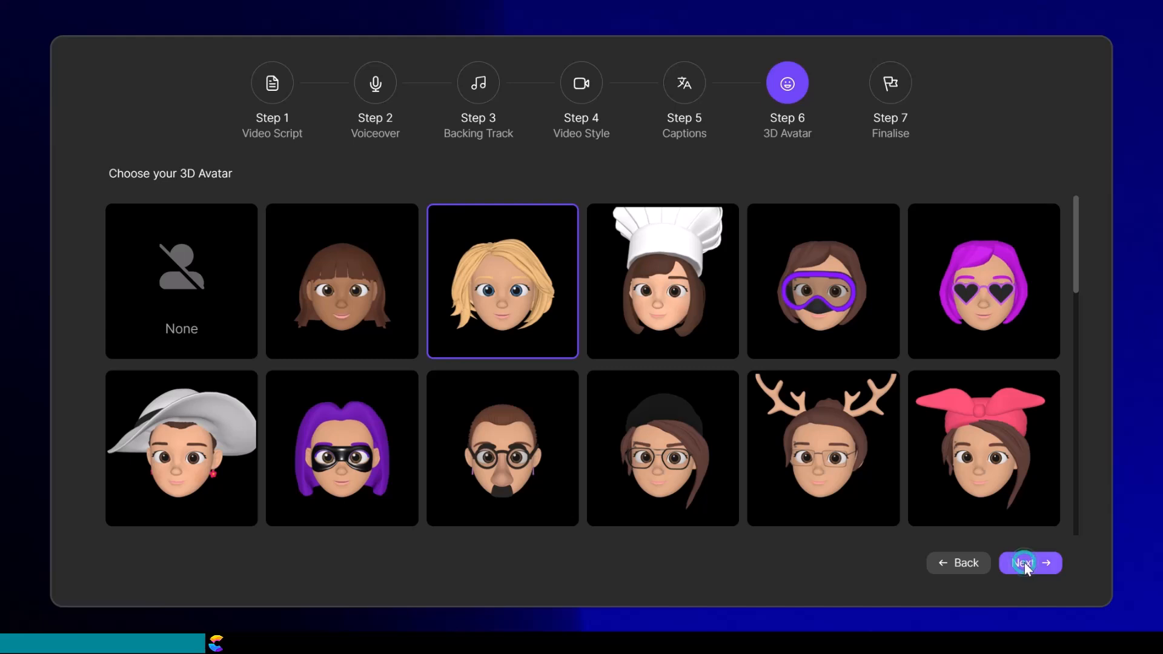
{"action": "left_click", "coordinate": [1022, 562]}
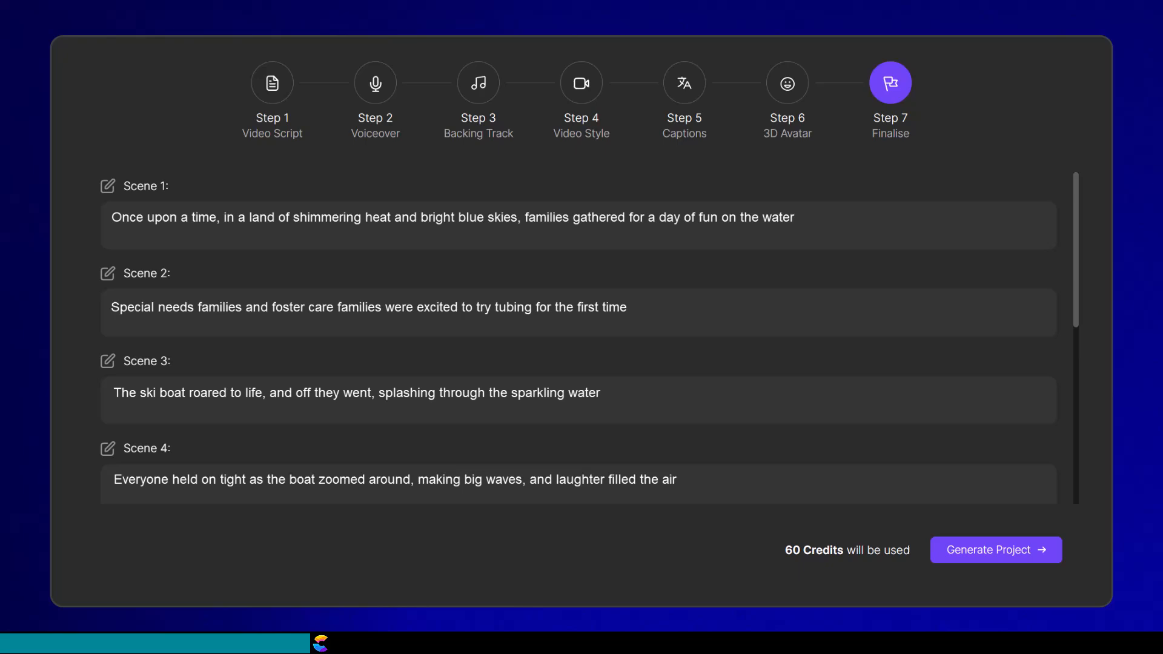
Generate the project and preview the captioned snowy-lake short in the editor
{"action": "left_click", "coordinate": [995, 549]}
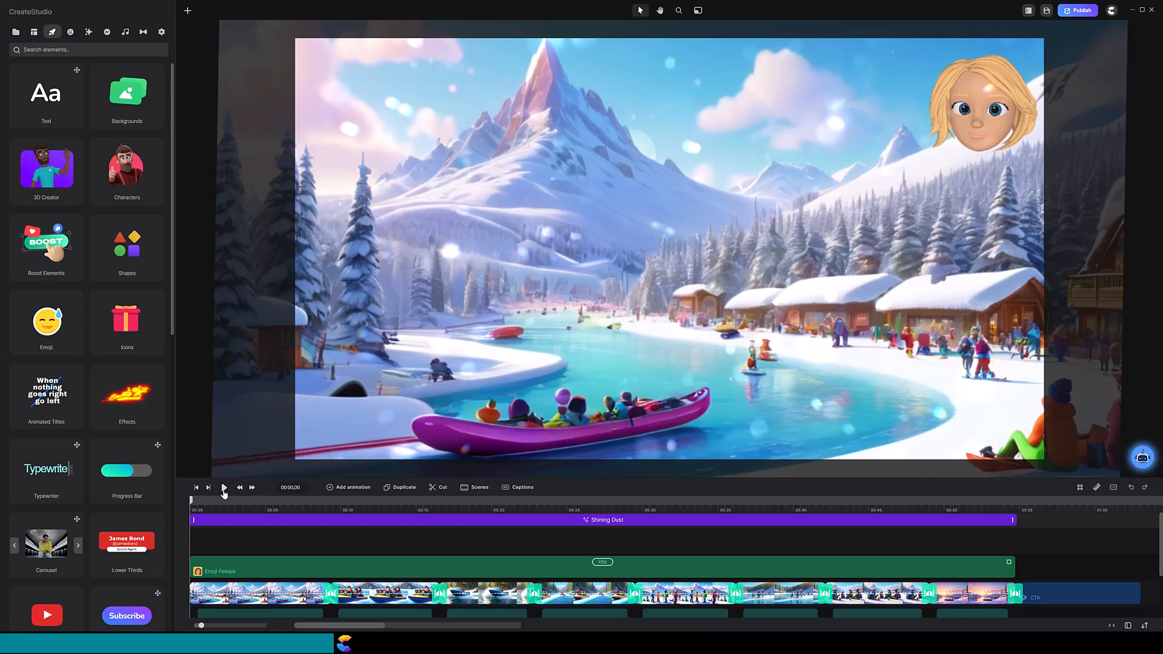
{"action": "left_click", "coordinate": [224, 487]}
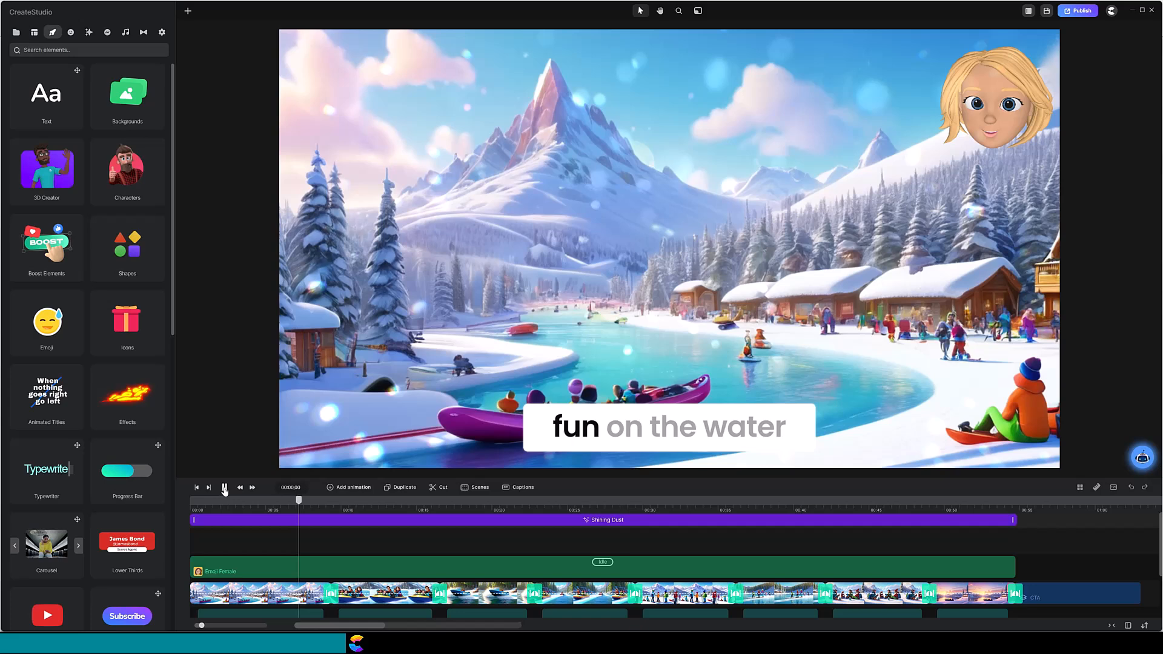
{"action": "left_click", "coordinate": [224, 487]}
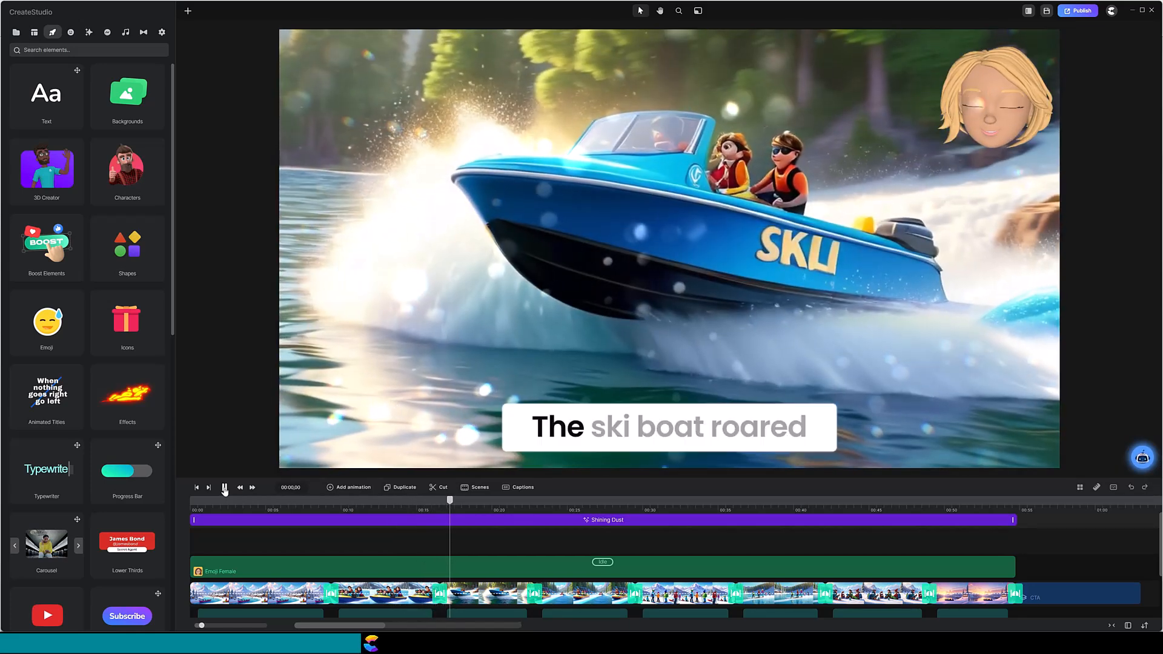
{"action": "left_click", "coordinate": [225, 487]}
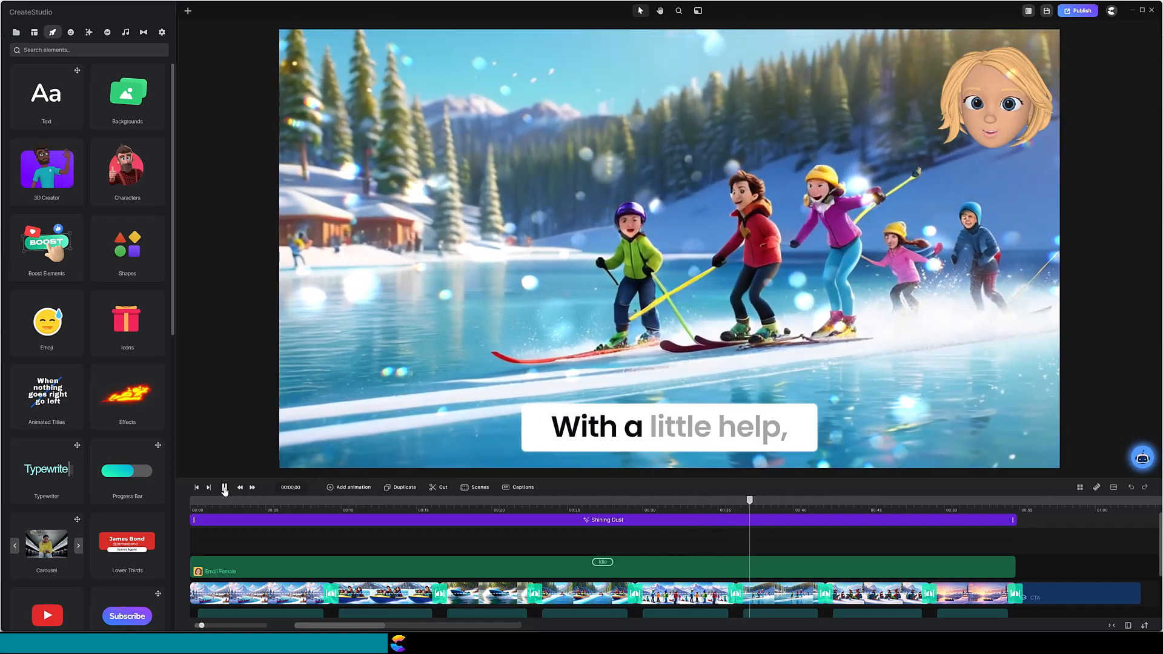
{"action": "left_click", "coordinate": [225, 487]}
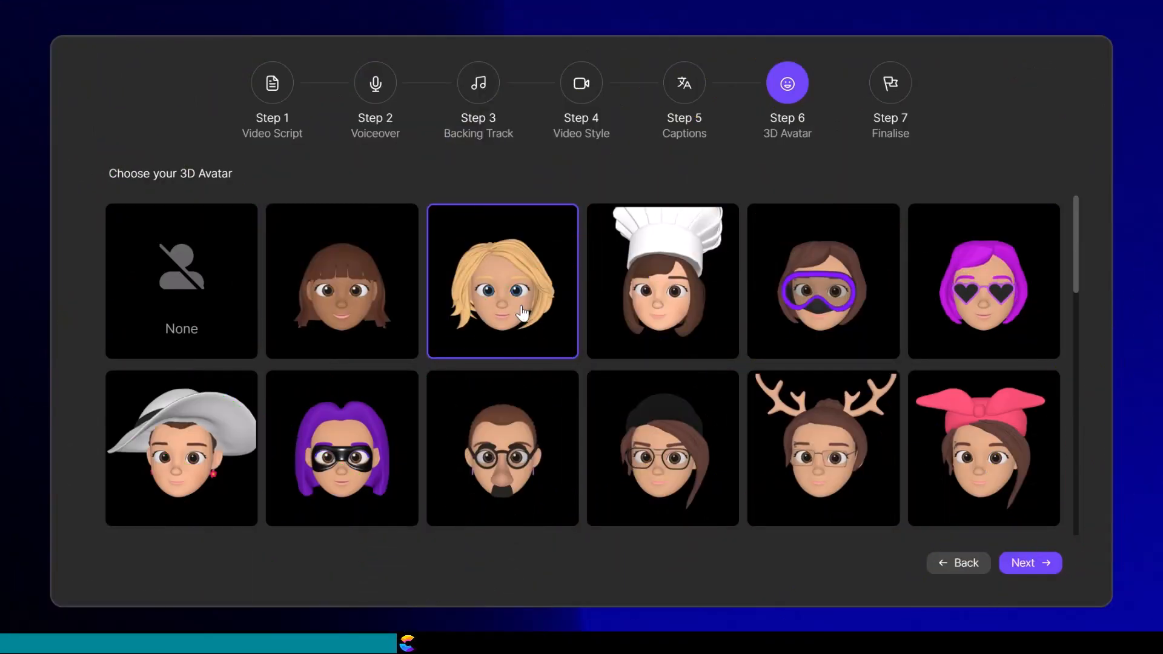
Reconfirm the blonde avatar, reach Finalise and generate from the revised script
{"action": "left_click", "coordinate": [1027, 566]}
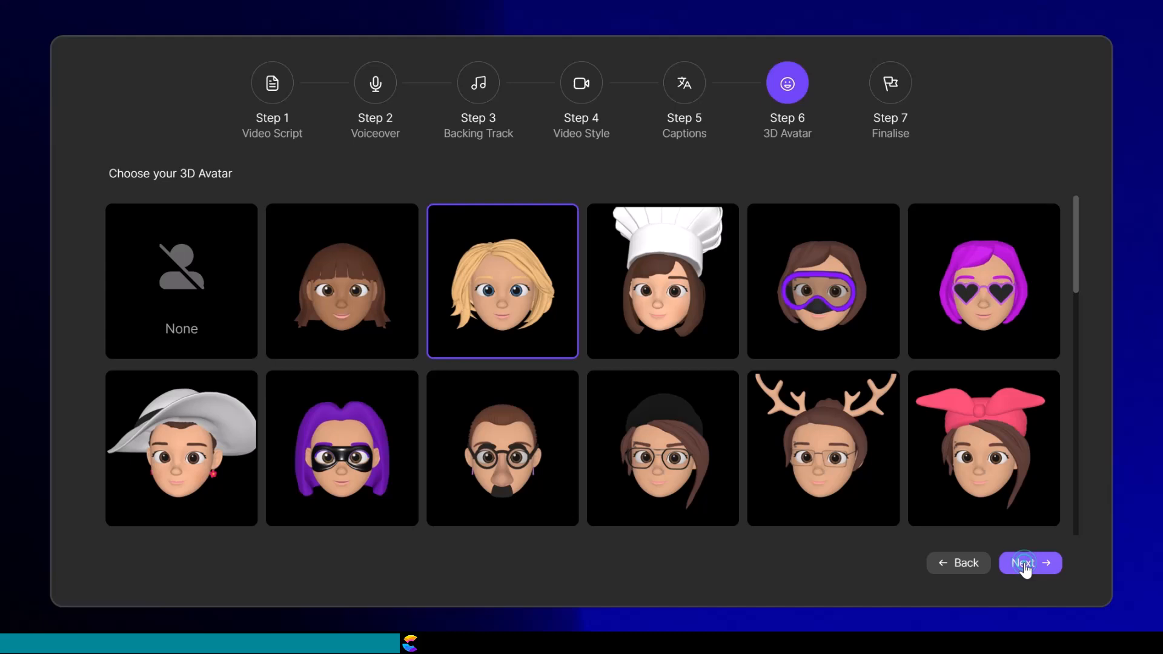
{"action": "left_click", "coordinate": [1023, 562]}
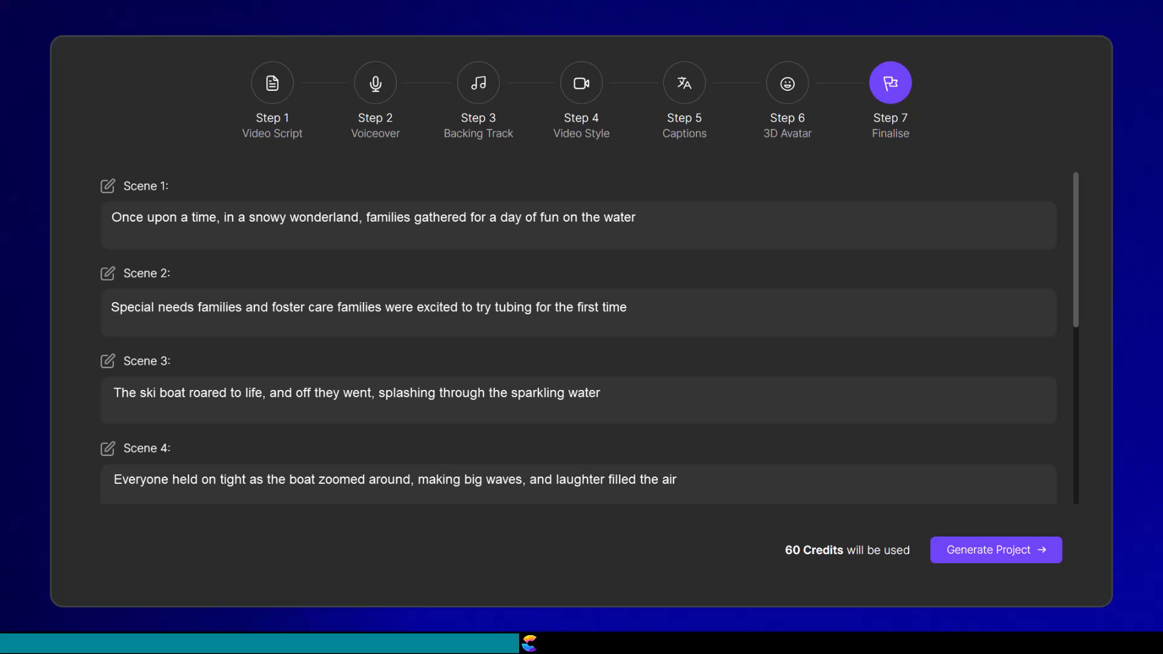
{"action": "left_click", "coordinate": [272, 83]}
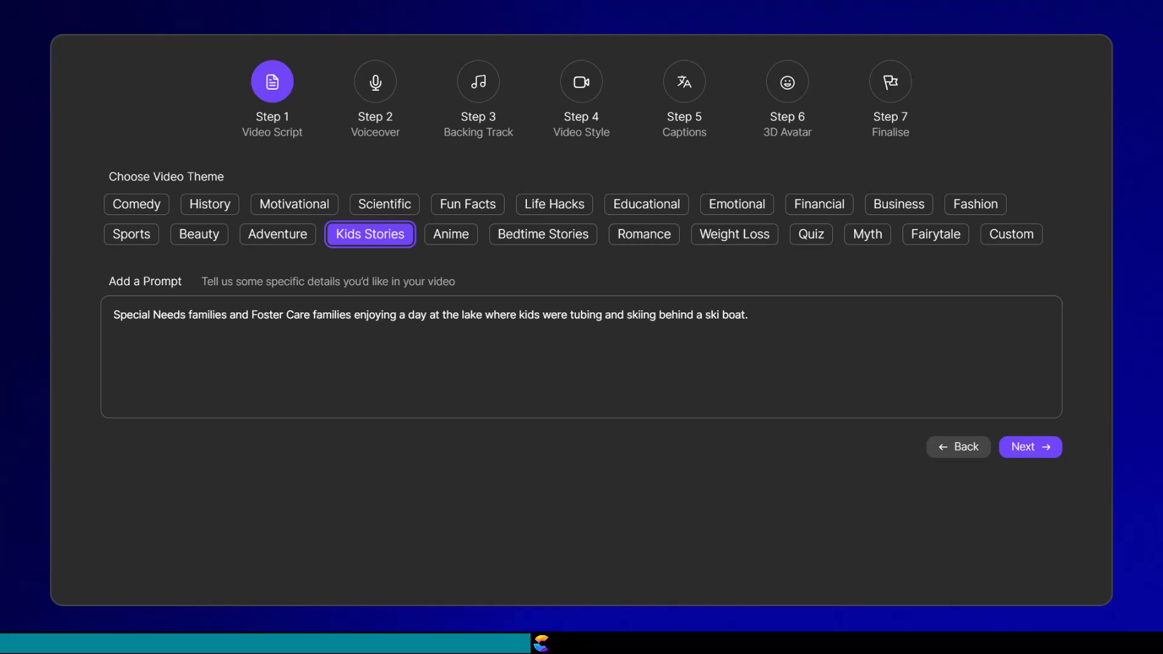
Keep the prompt, backing track and caption style and advance to Finalise again
{"action": "left_click", "coordinate": [1030, 447]}
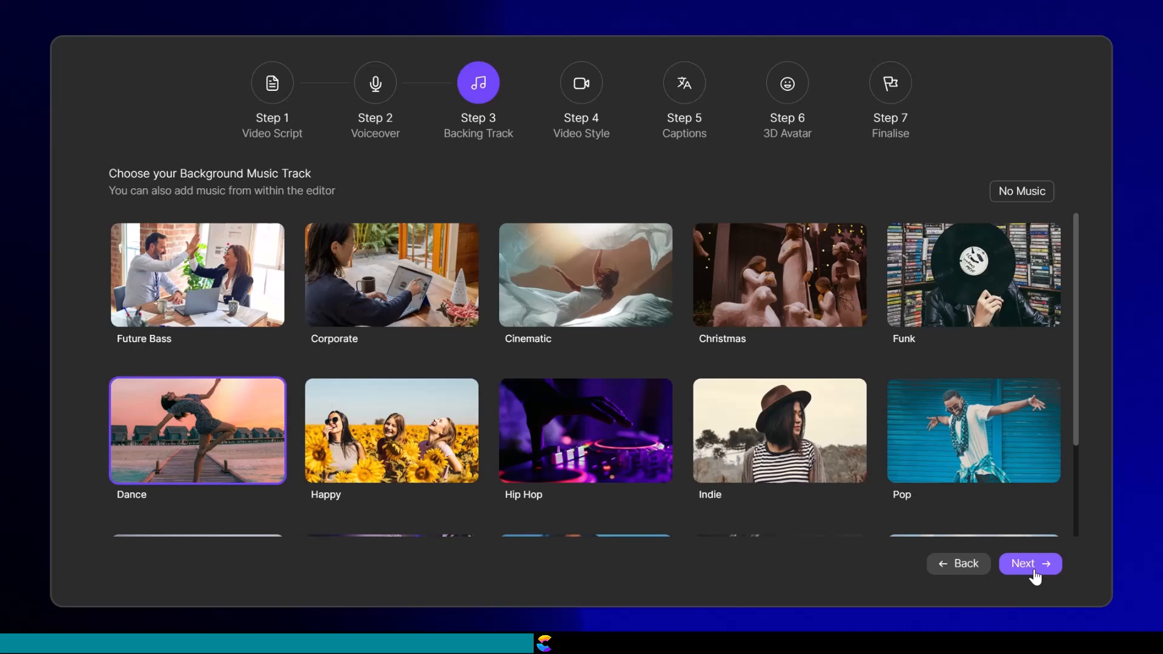
{"action": "left_click", "coordinate": [1030, 564]}
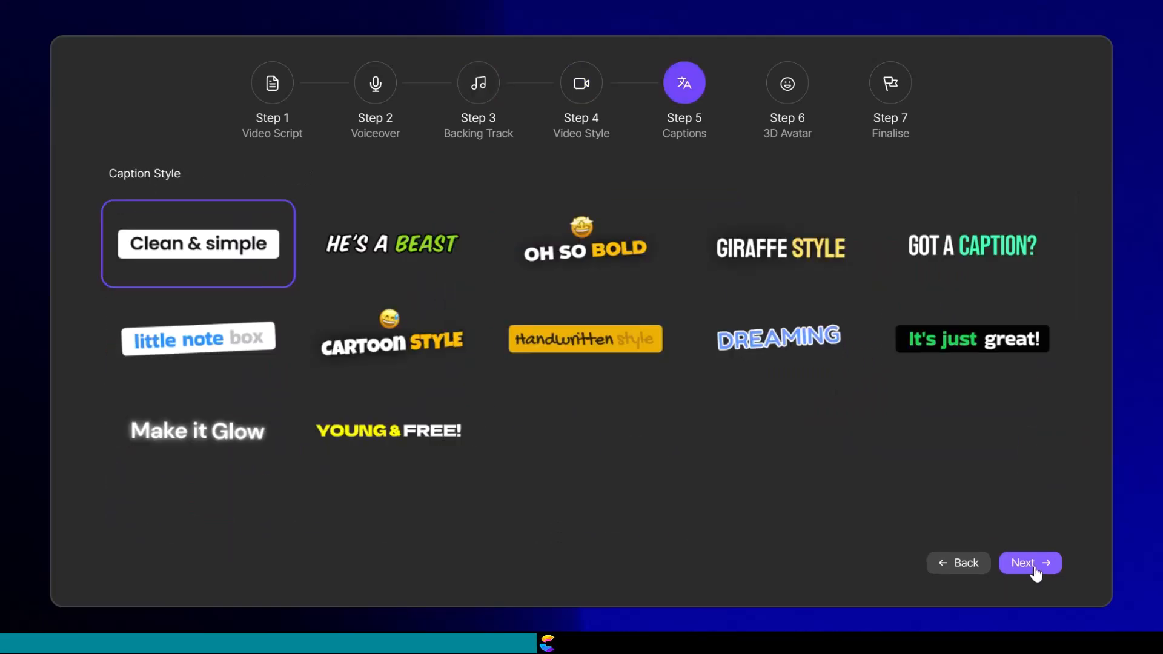
{"action": "left_click", "coordinate": [1029, 562]}
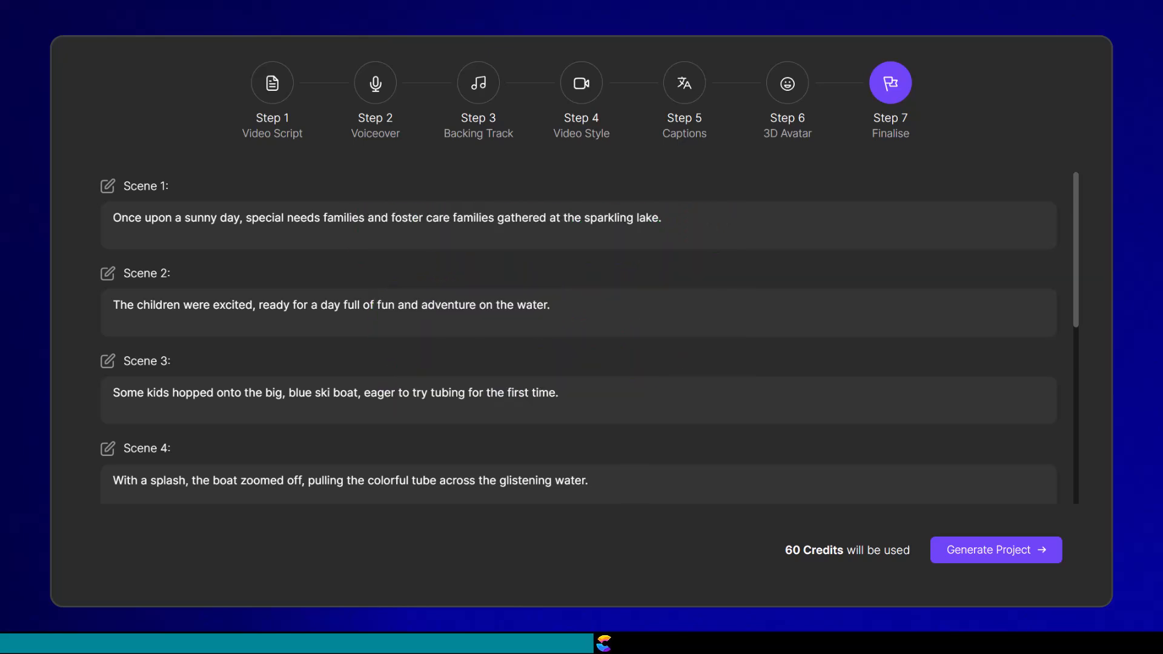
Generate the lake project and play back the resulting video in the editor
{"action": "left_click", "coordinate": [996, 550]}
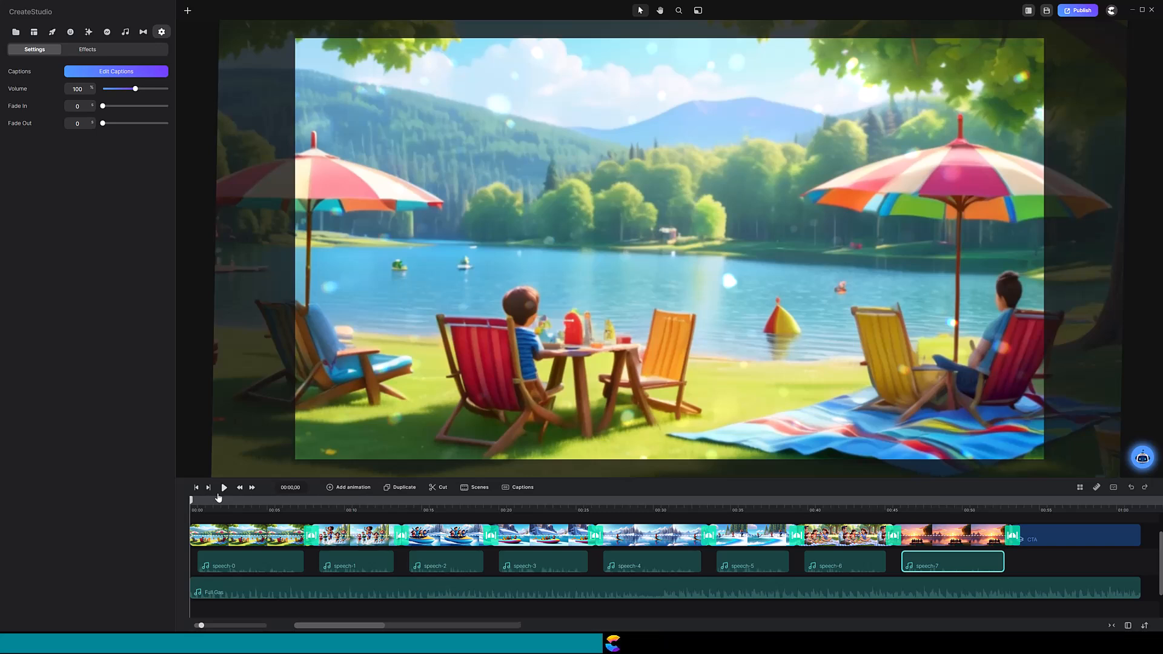
{"action": "left_click", "coordinate": [223, 487]}
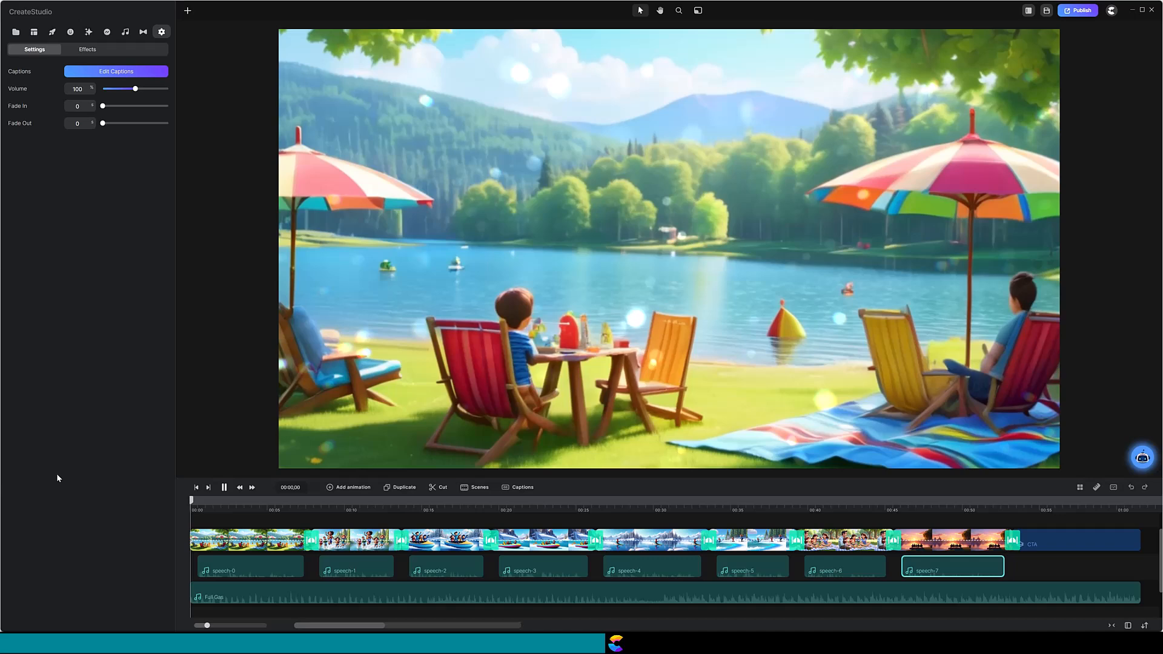
{"action": "left_click", "coordinate": [223, 487]}
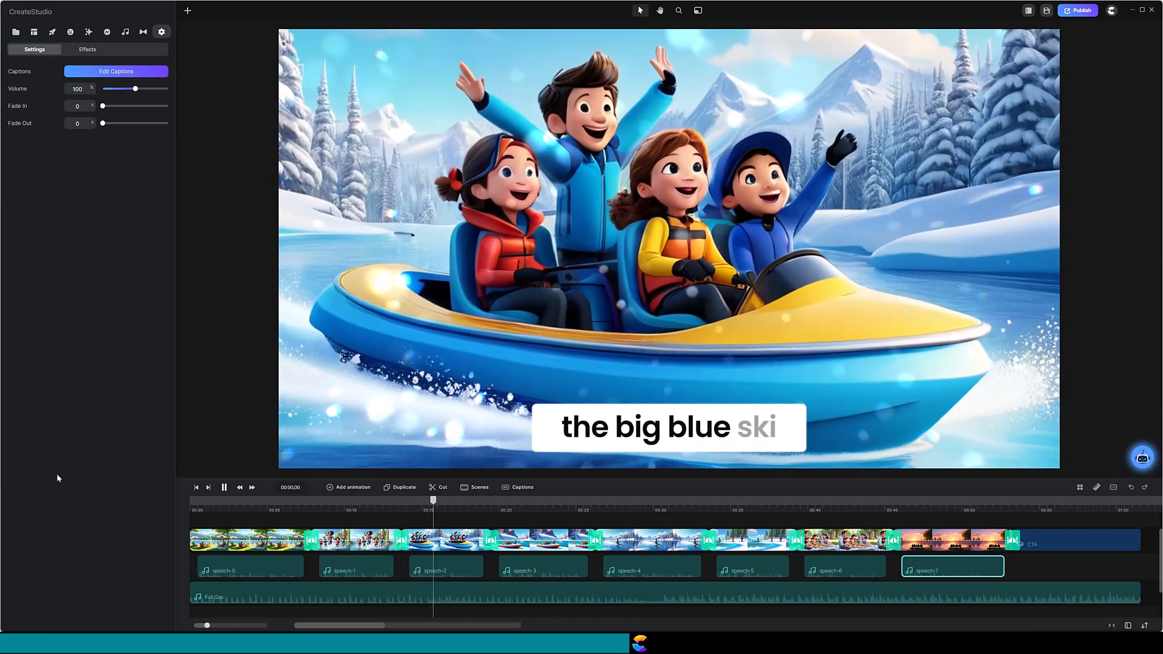
{"action": "left_click", "coordinate": [223, 487]}
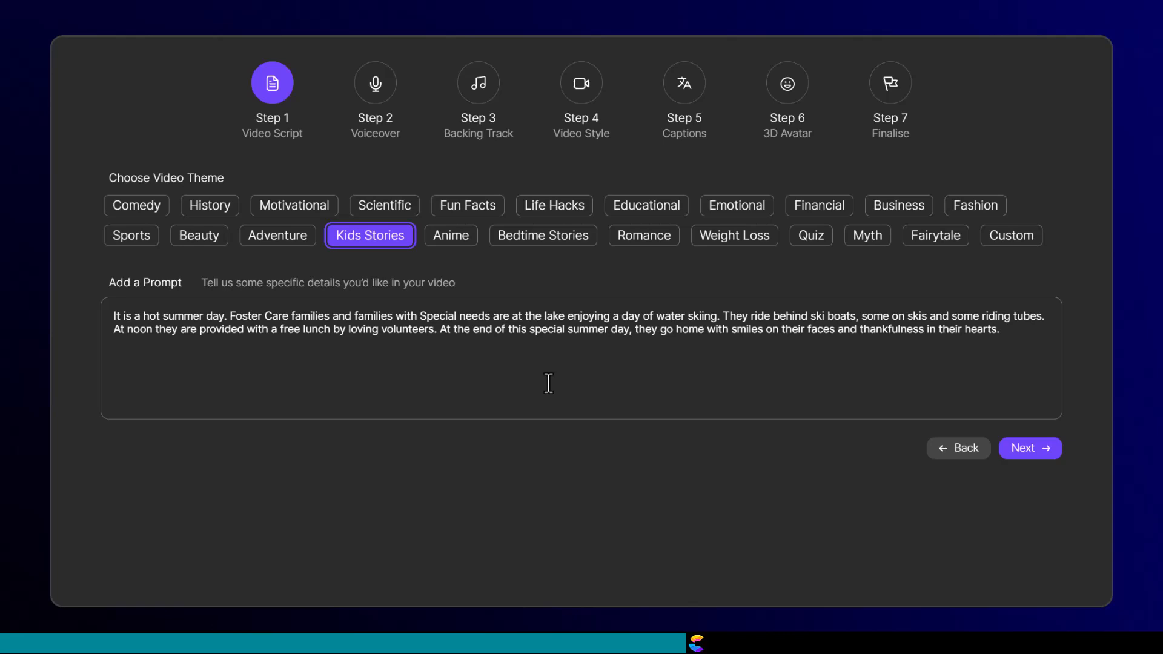
Accept the revised water-skiing prompt and generate the new project
{"action": "left_click", "coordinate": [1030, 448]}
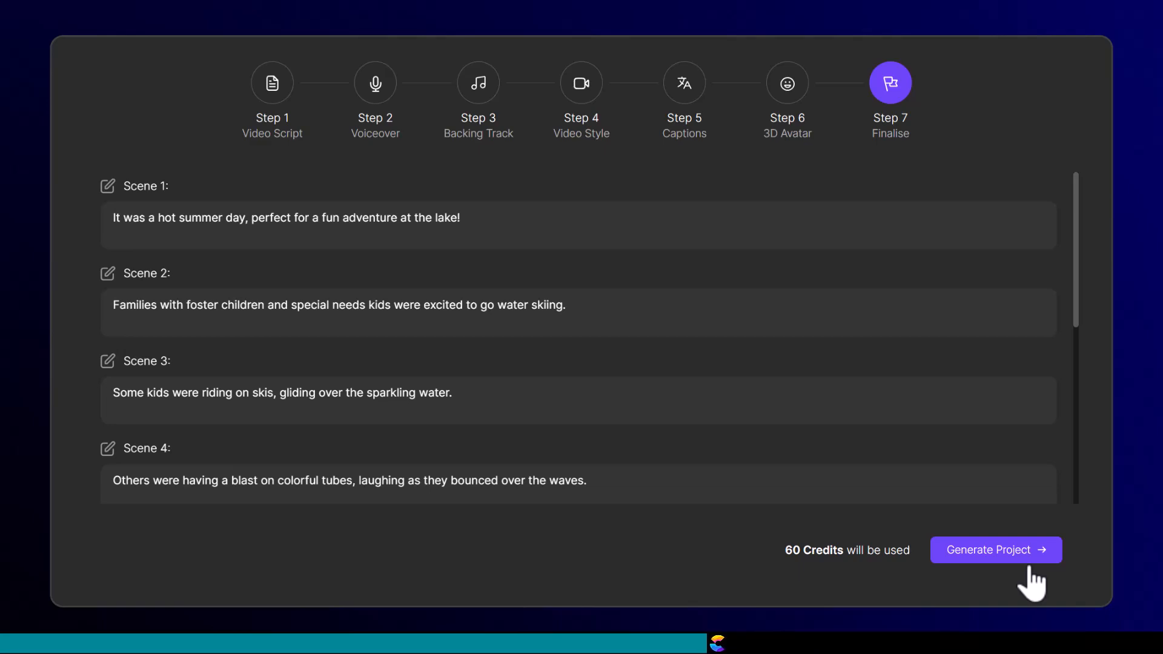
{"action": "left_click", "coordinate": [996, 549]}
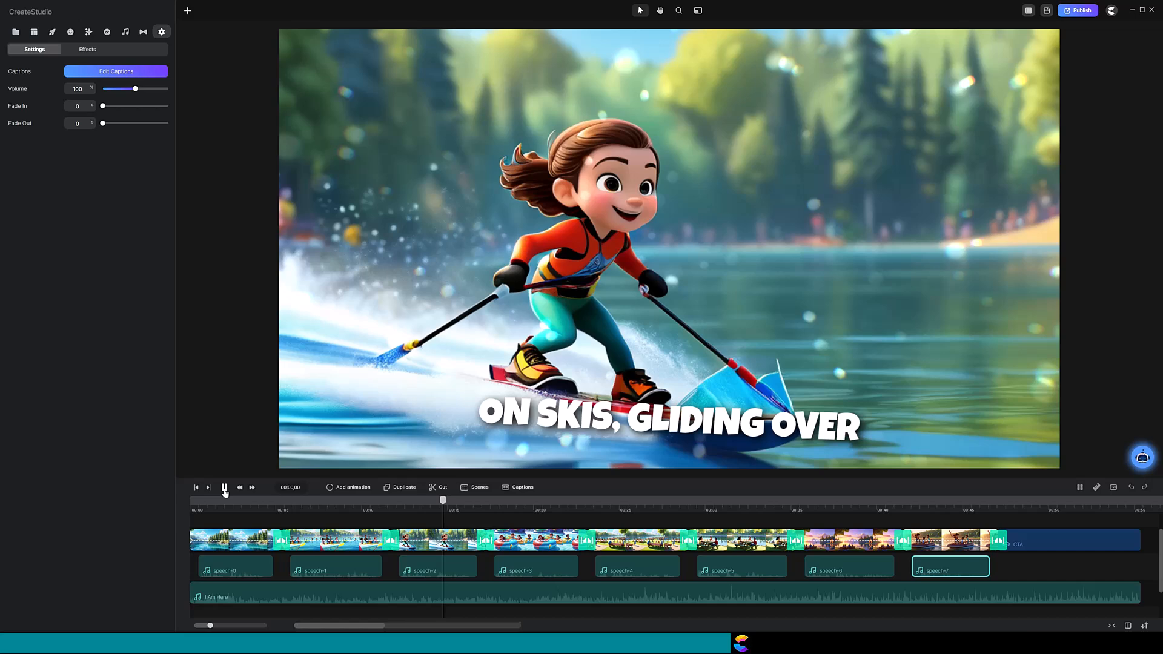
Stop playback of the water-skiing short in the editor
{"action": "left_click", "coordinate": [224, 487]}
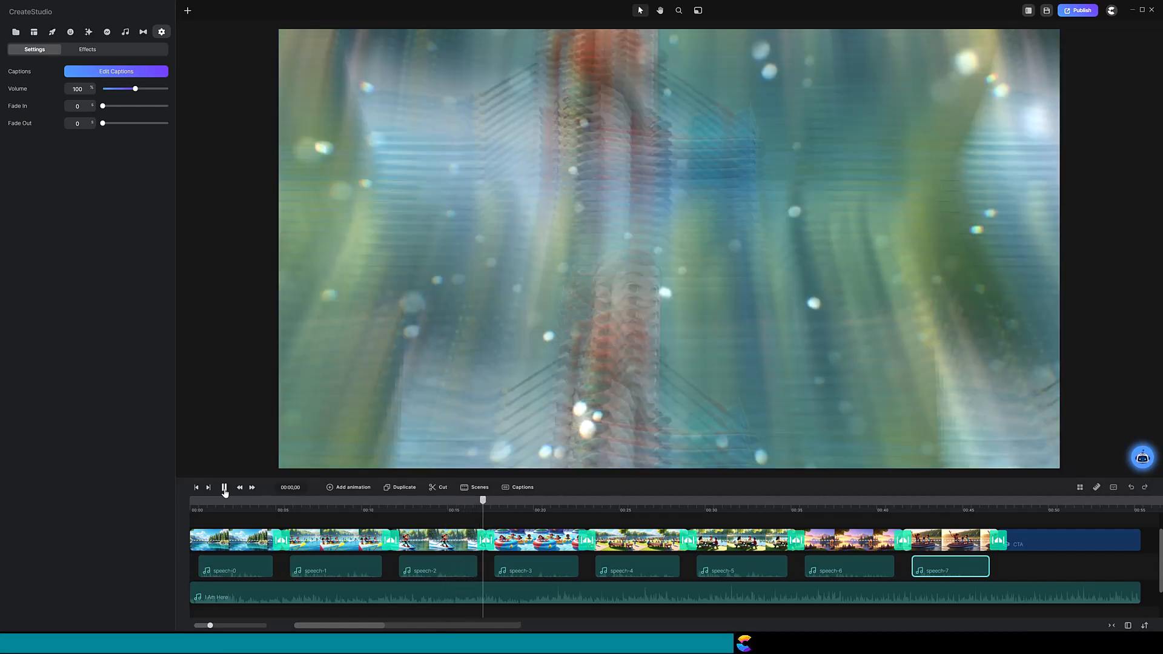
{"action": "left_click", "coordinate": [223, 487]}
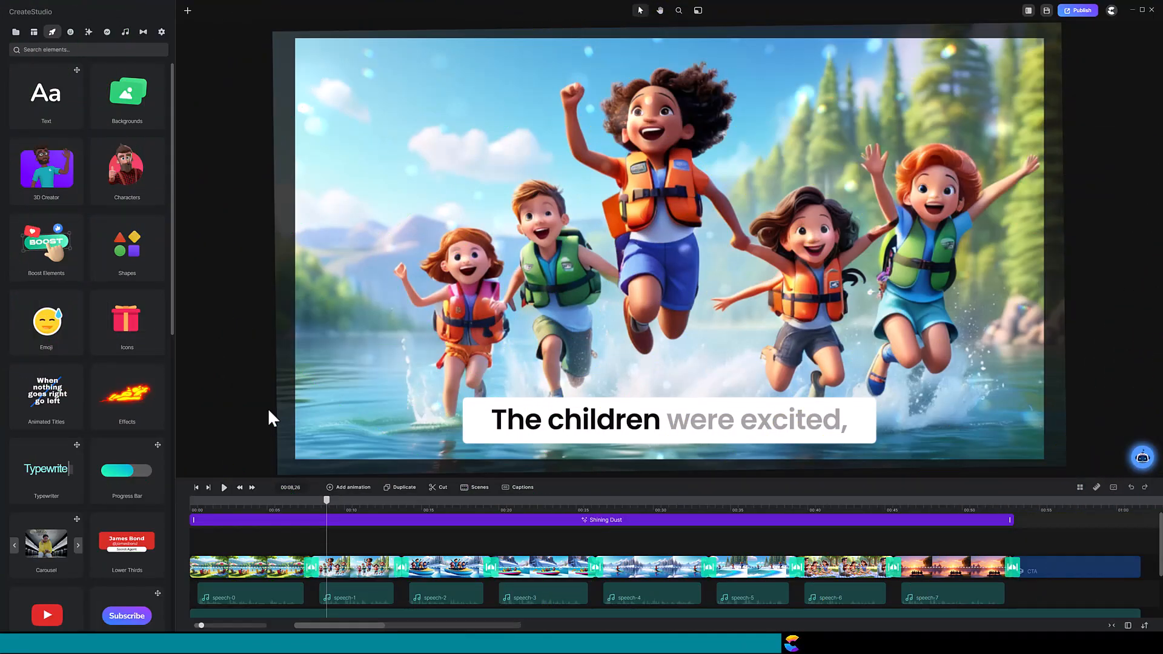
{"action": "mouse_move", "coordinate": [363, 400]}
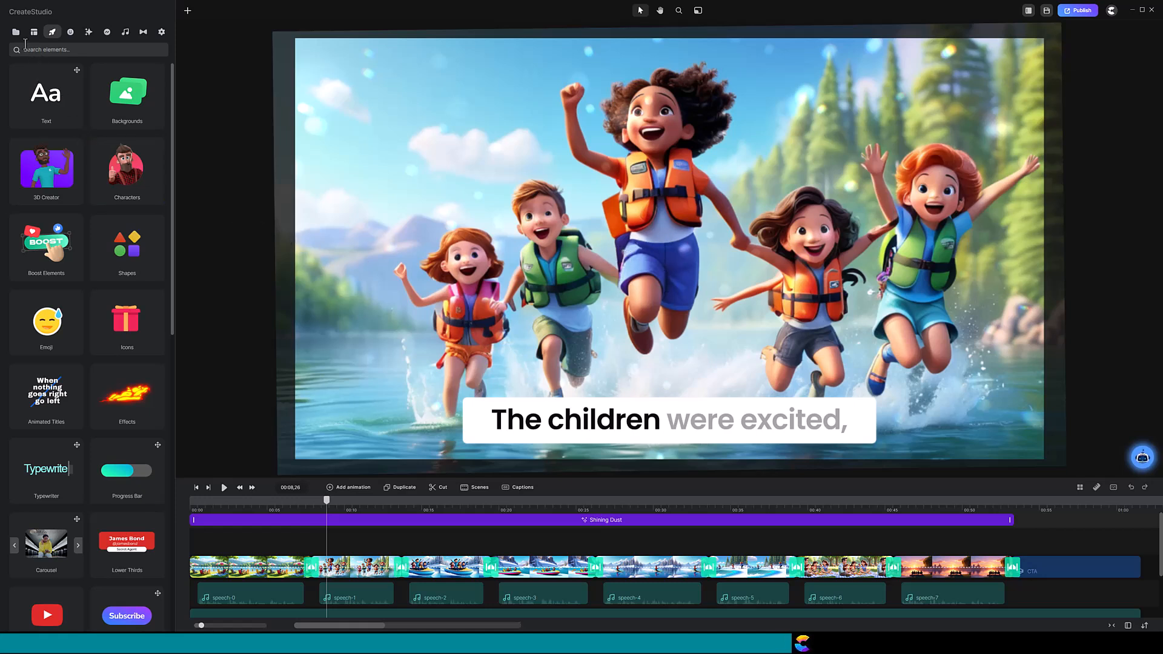
{"action": "mouse_move", "coordinate": [14, 32]}
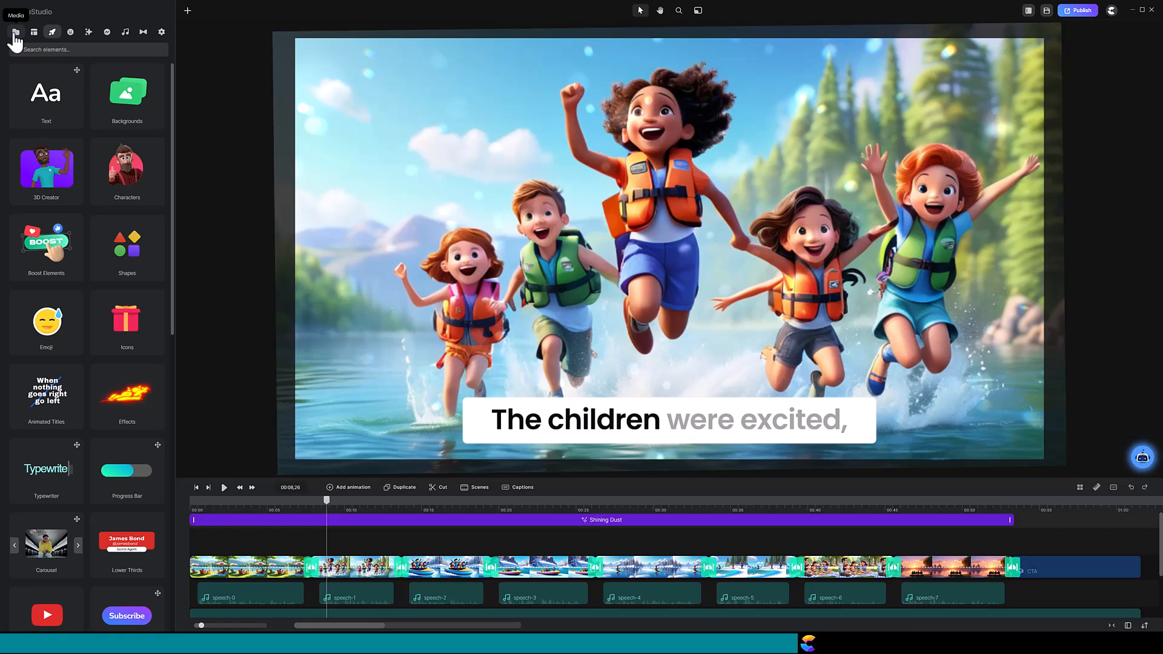
Add the children-running image-1 to Global media and confirm it in the Global tab
{"action": "left_click", "coordinate": [16, 31]}
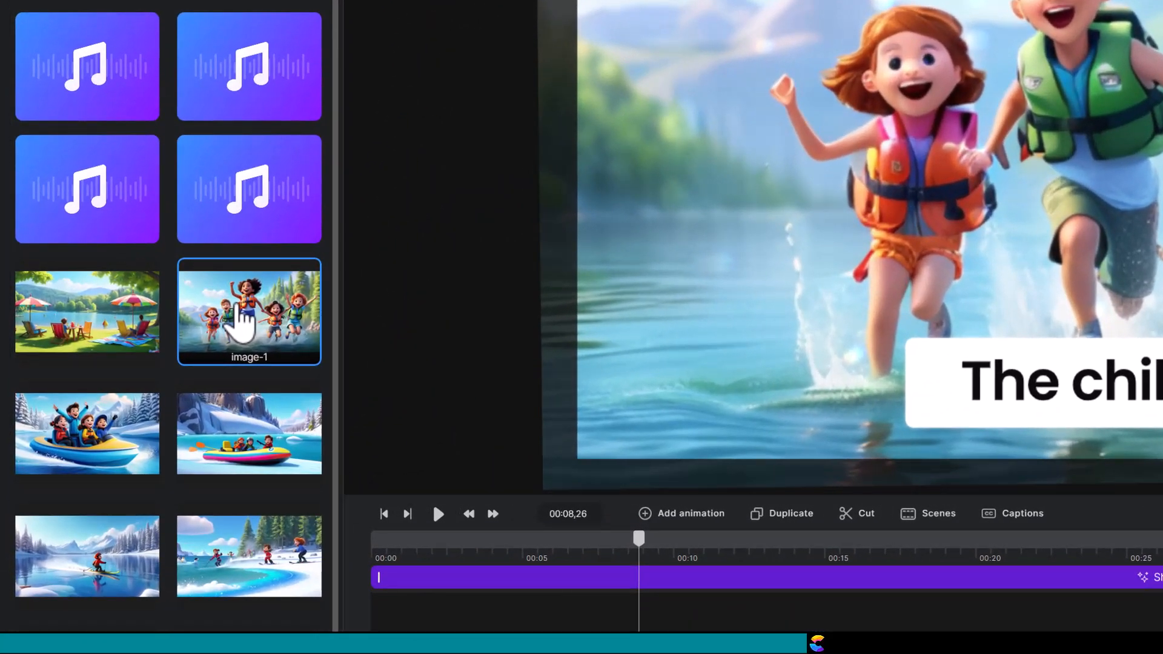
{"action": "right_click", "coordinate": [242, 330]}
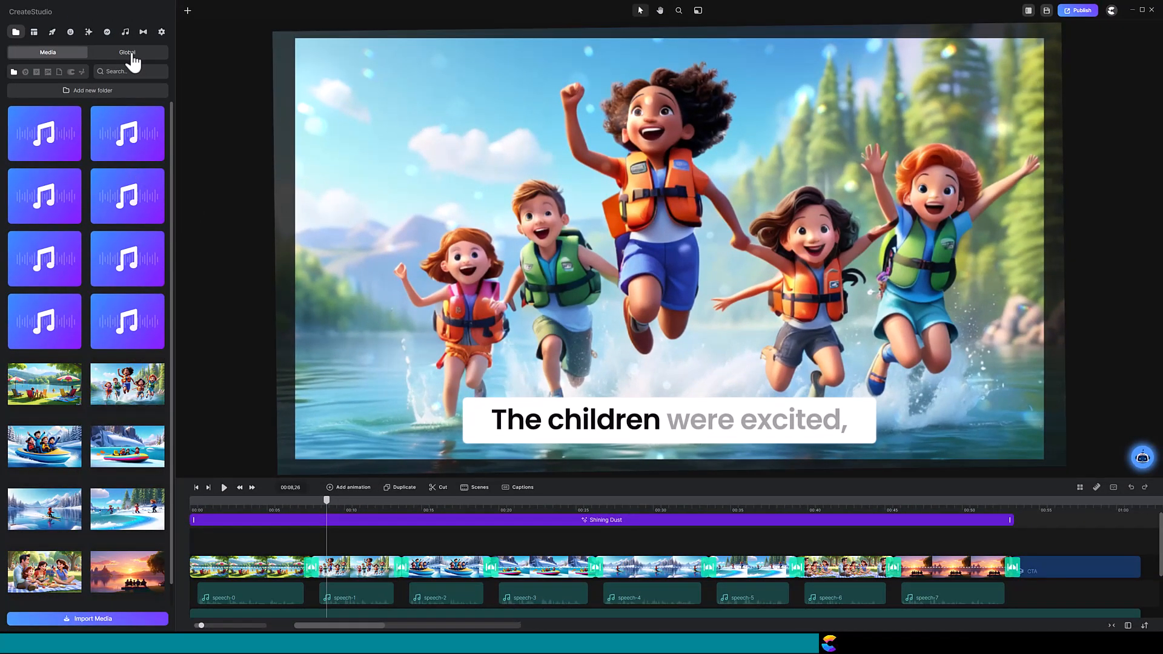
{"action": "left_click", "coordinate": [126, 51]}
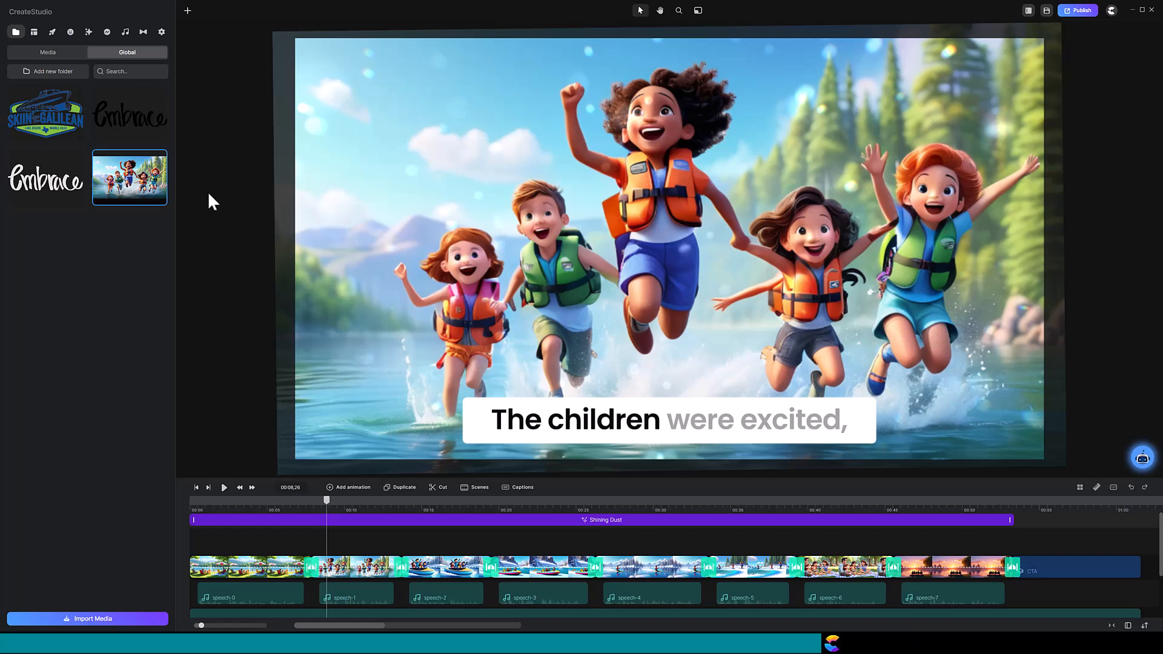
{"action": "left_click", "coordinate": [1109, 10]}
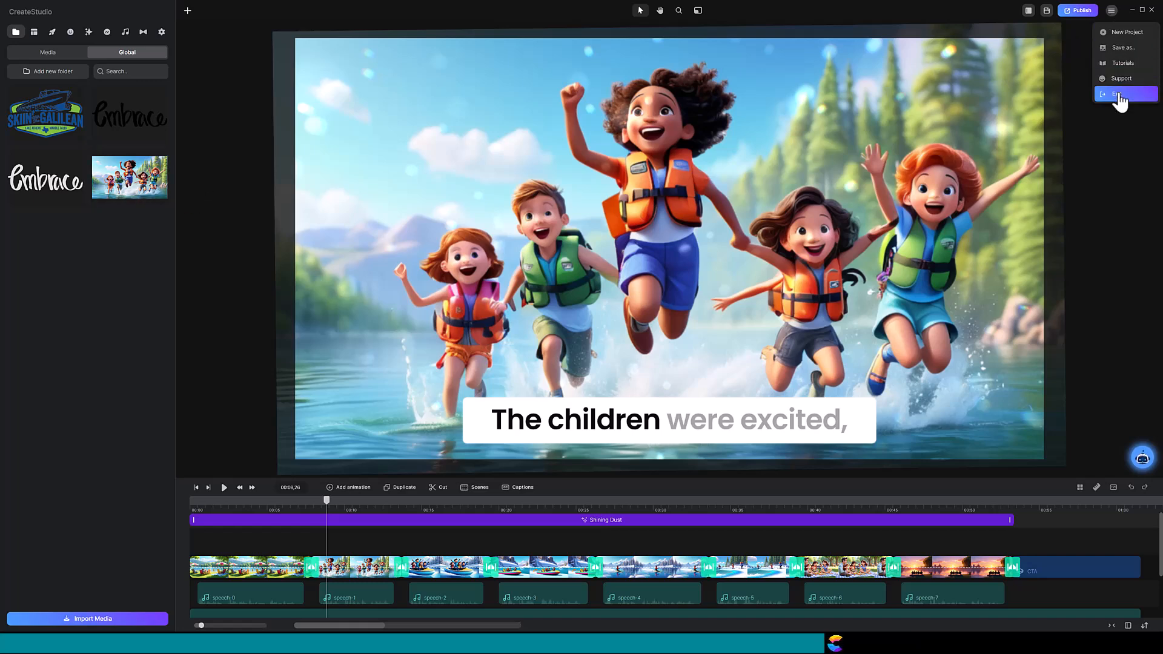
Open the 3rd AI Project and swap the shared children-leaping image into its scene
{"action": "left_click", "coordinate": [1119, 95]}
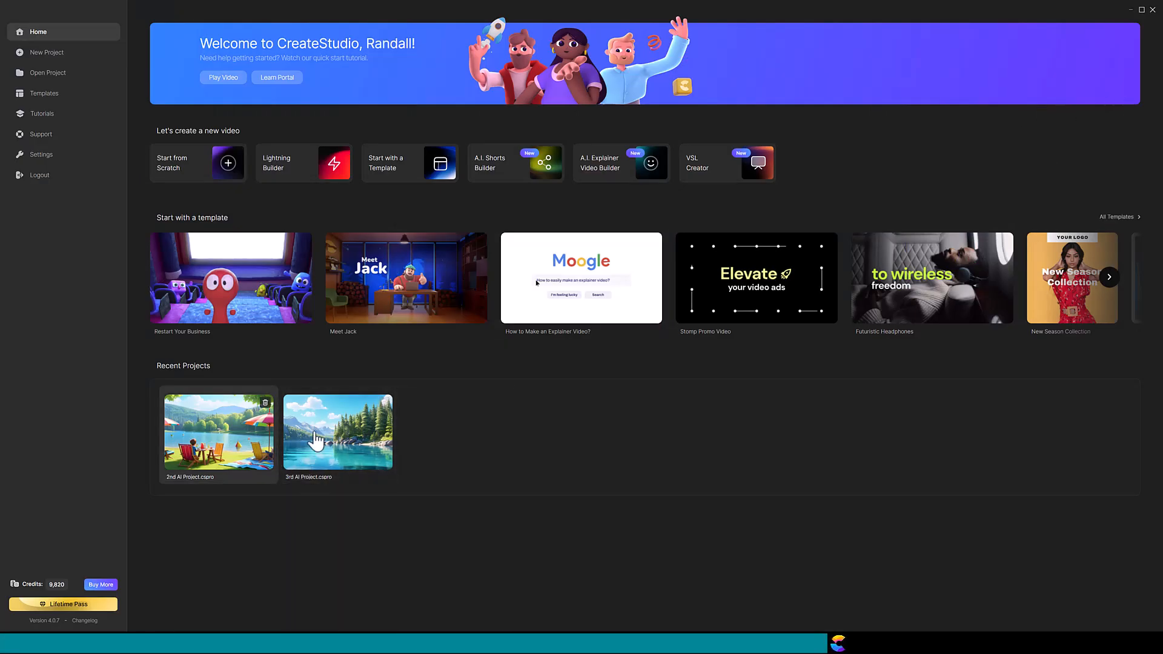
{"action": "double_click", "coordinate": [337, 431]}
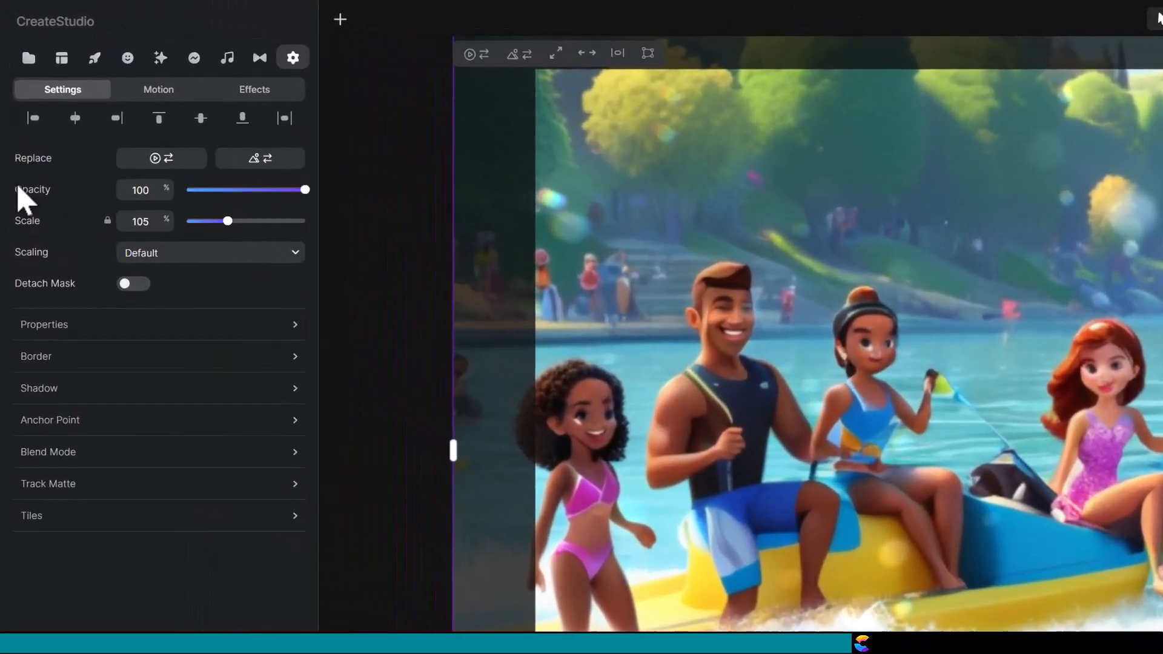
{"action": "mouse_move", "coordinate": [161, 158]}
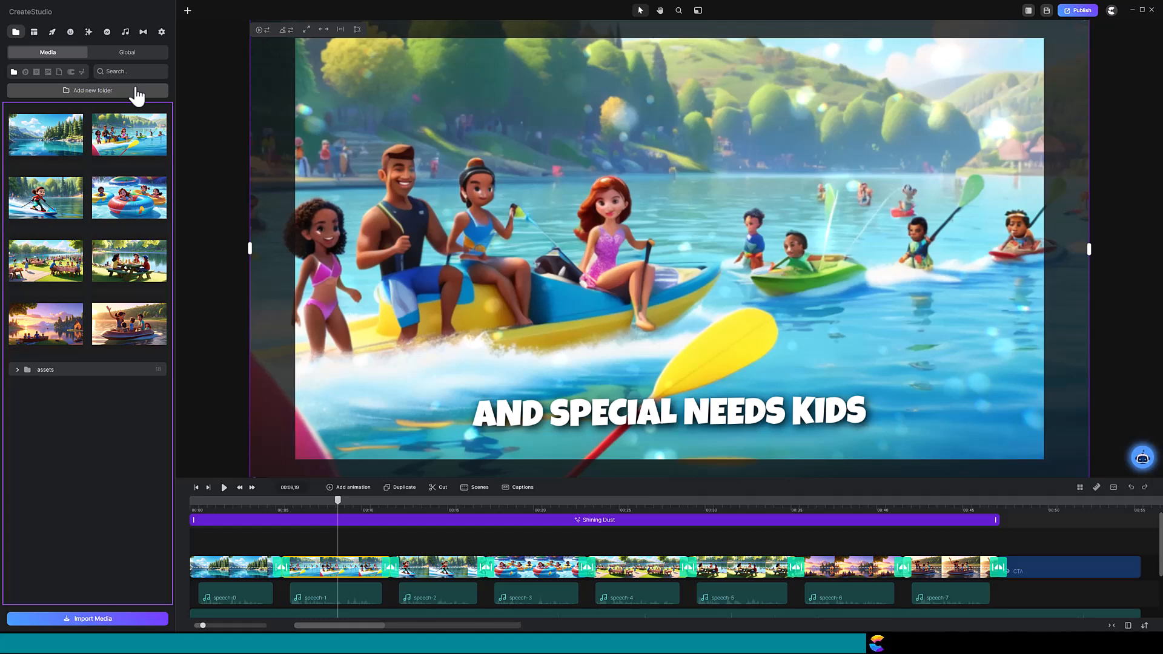
{"action": "left_click", "coordinate": [127, 52]}
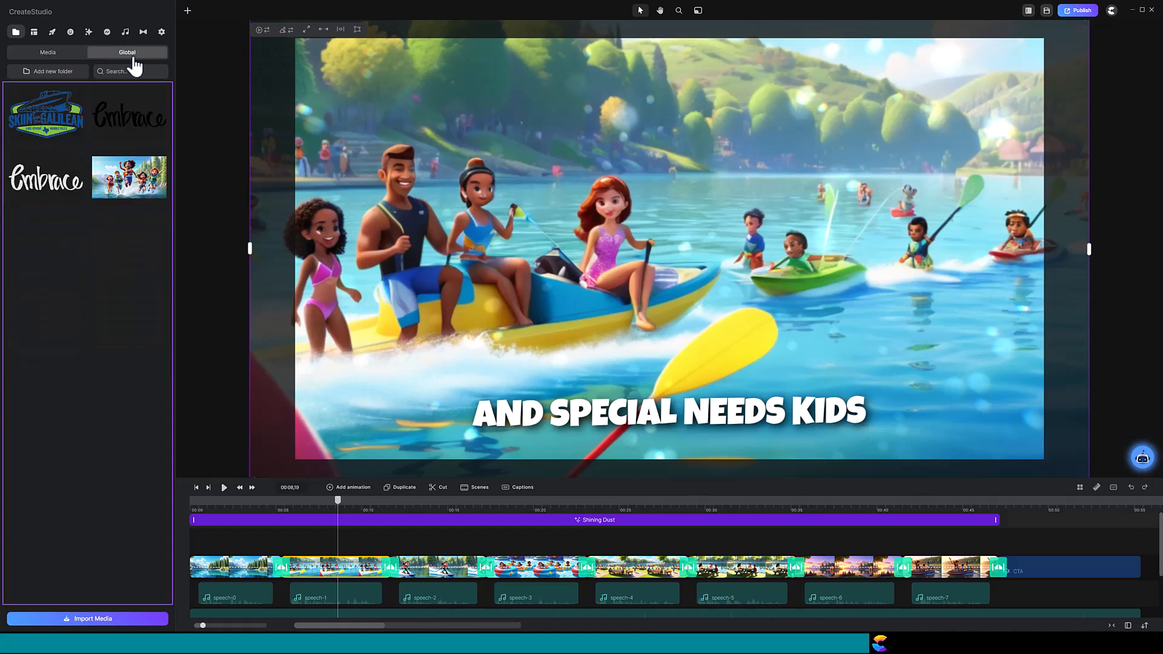
{"action": "left_click", "coordinate": [128, 177]}
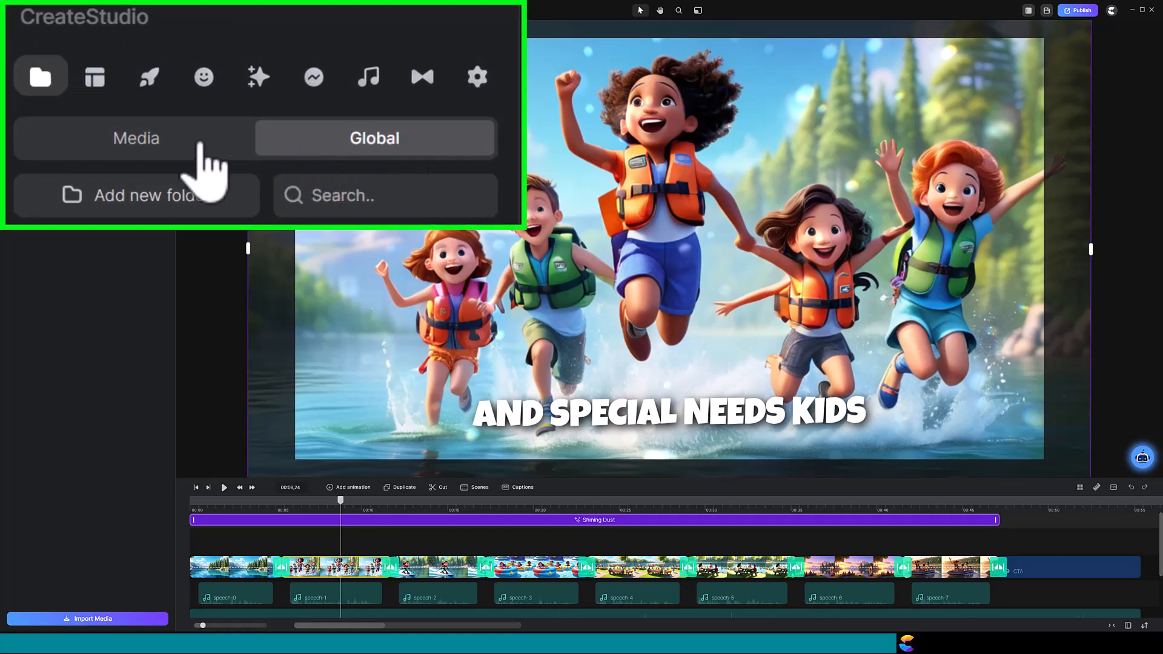
{"action": "left_click", "coordinate": [135, 138]}
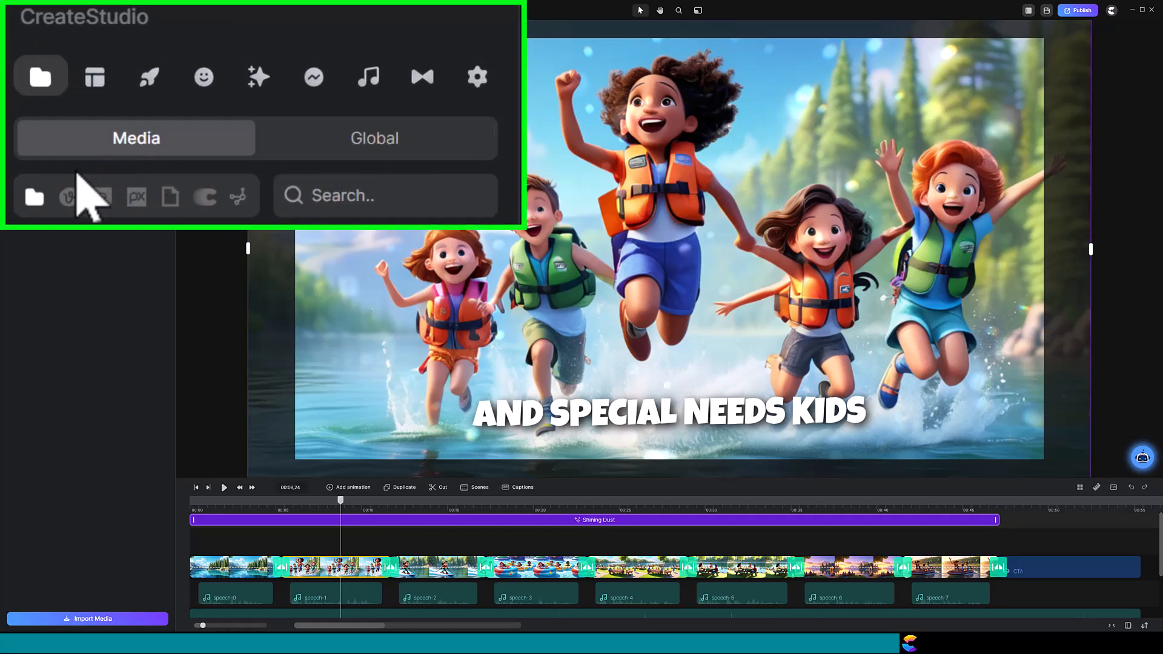
{"action": "mouse_move", "coordinate": [97, 196]}
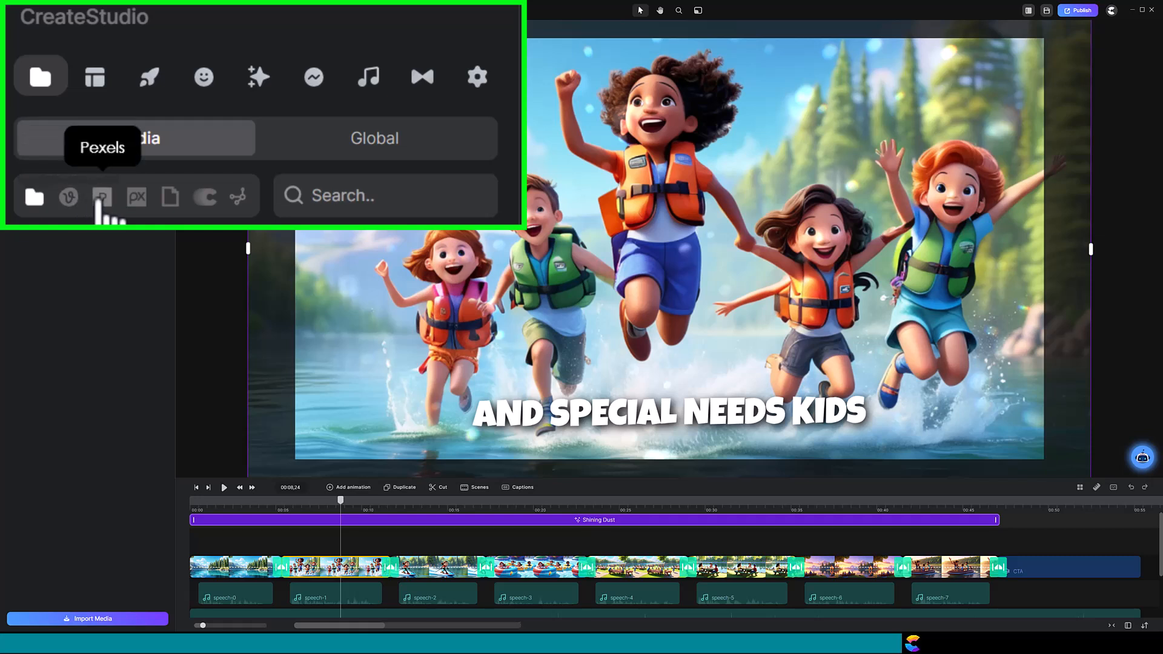
{"action": "mouse_move", "coordinate": [136, 195]}
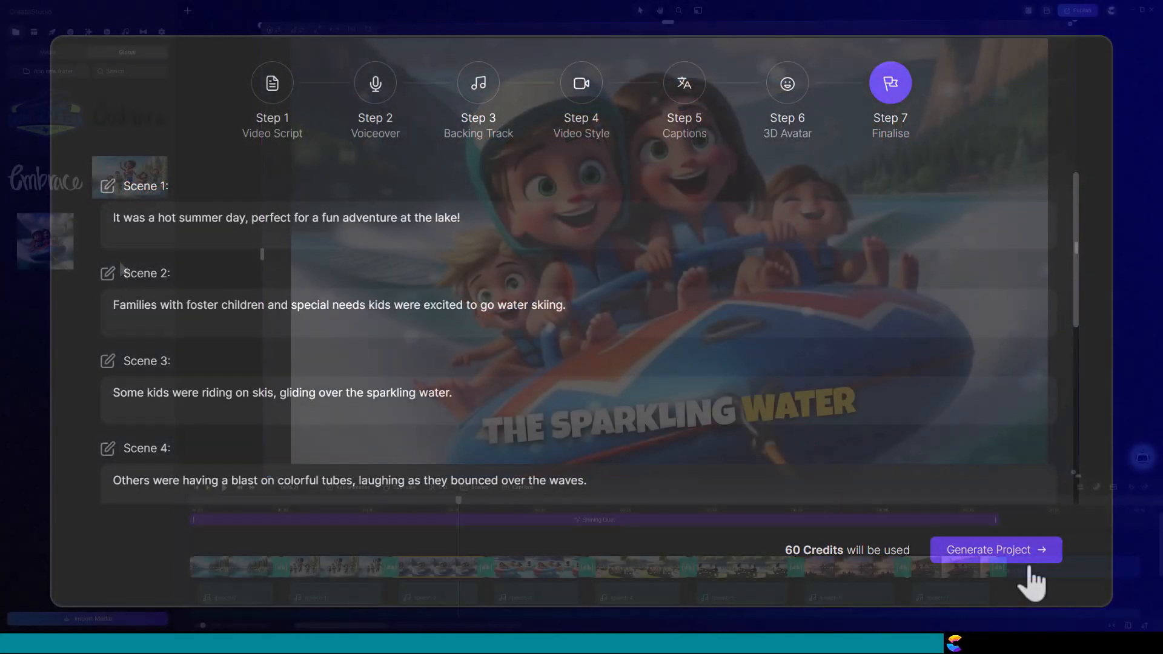
{"action": "left_click", "coordinate": [996, 550]}
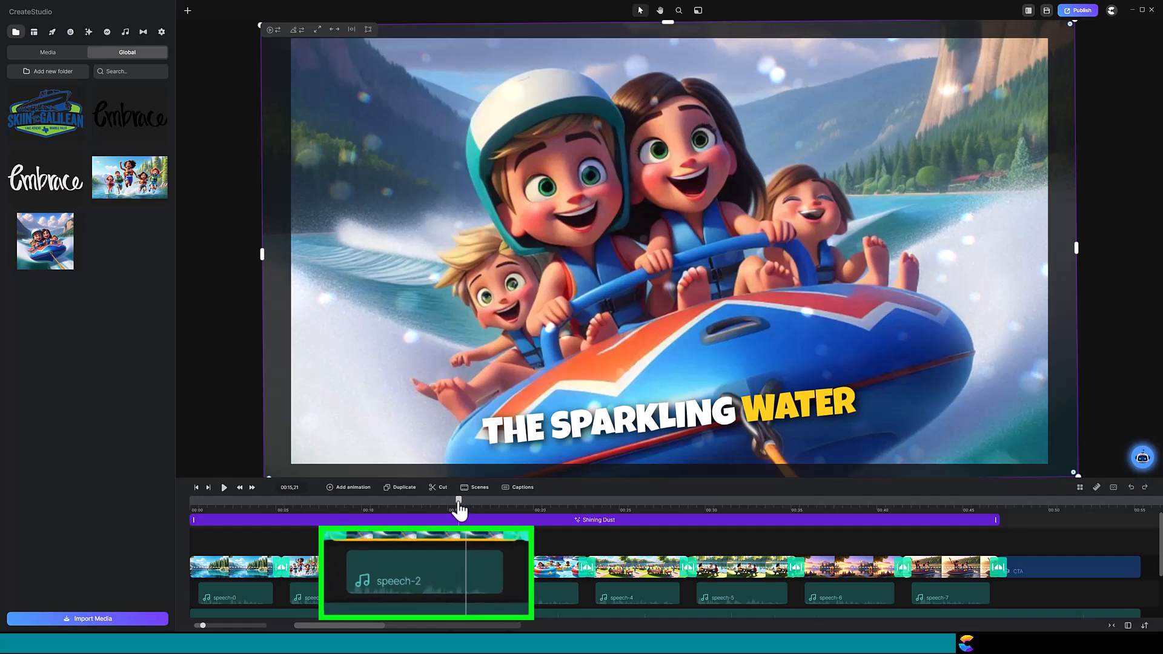
{"action": "left_click", "coordinate": [458, 509]}
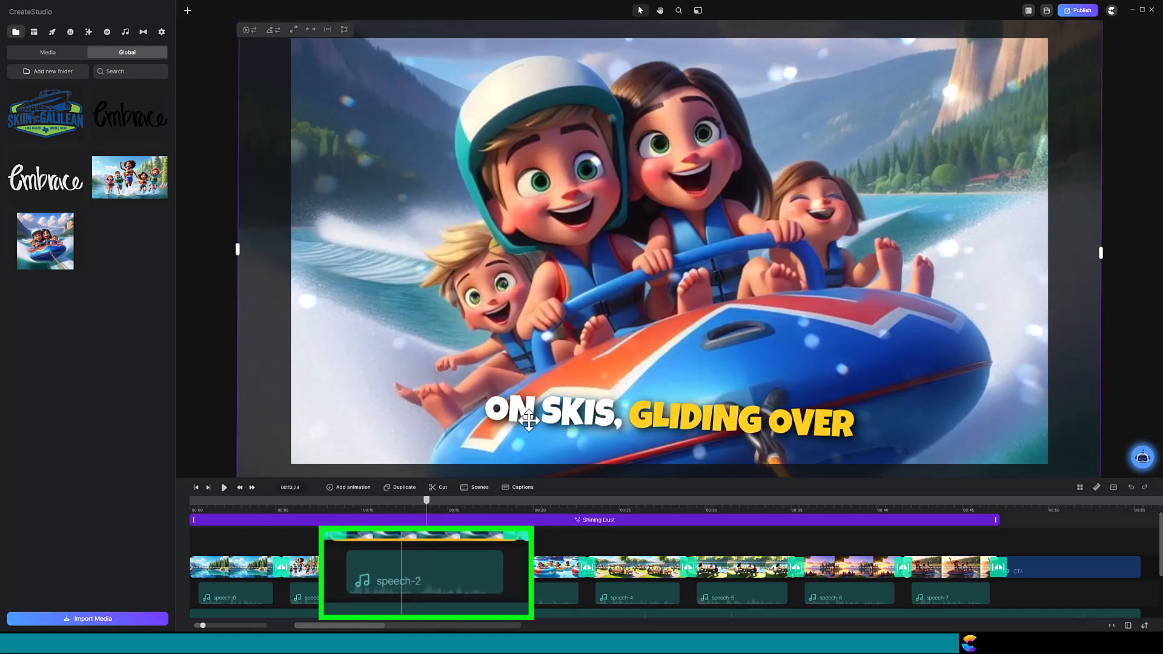
{"action": "mouse_move", "coordinate": [586, 423]}
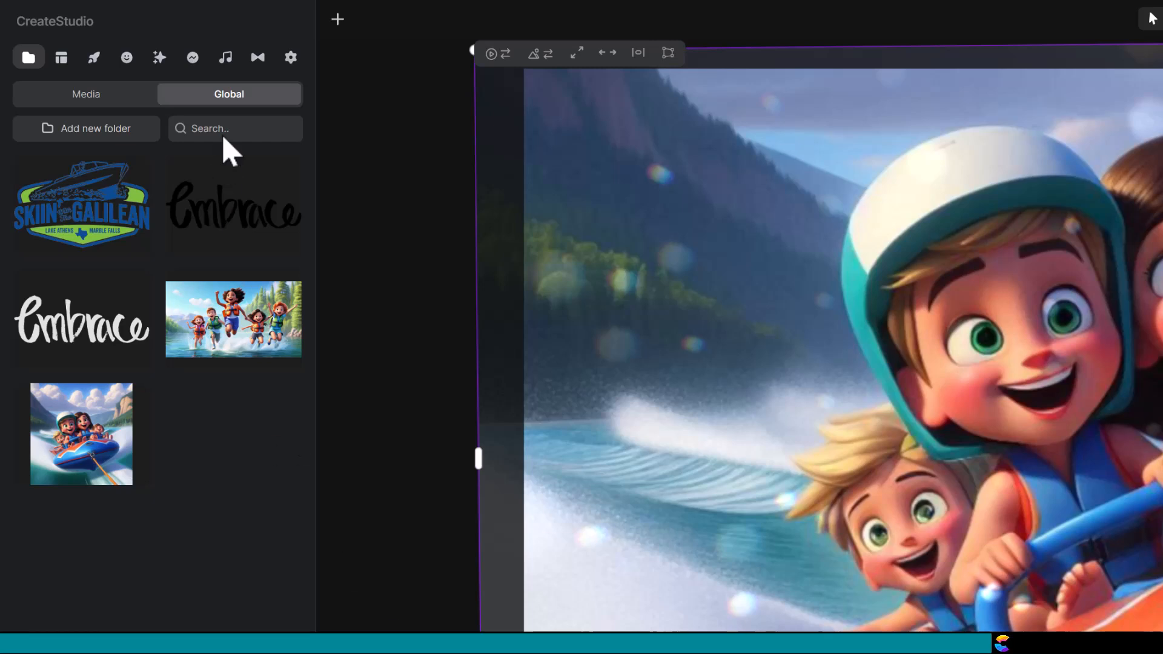
Choose the favourite female voice Hayden in the text-to-speech panel
{"action": "left_click", "coordinate": [225, 57]}
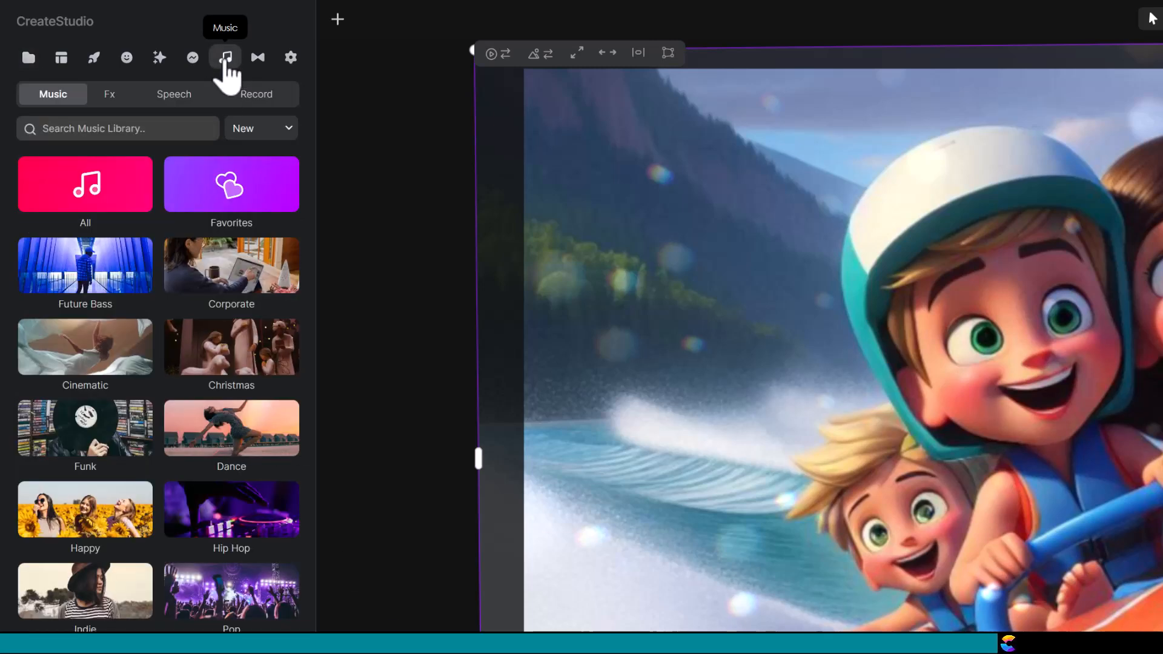
{"action": "left_click", "coordinate": [173, 95]}
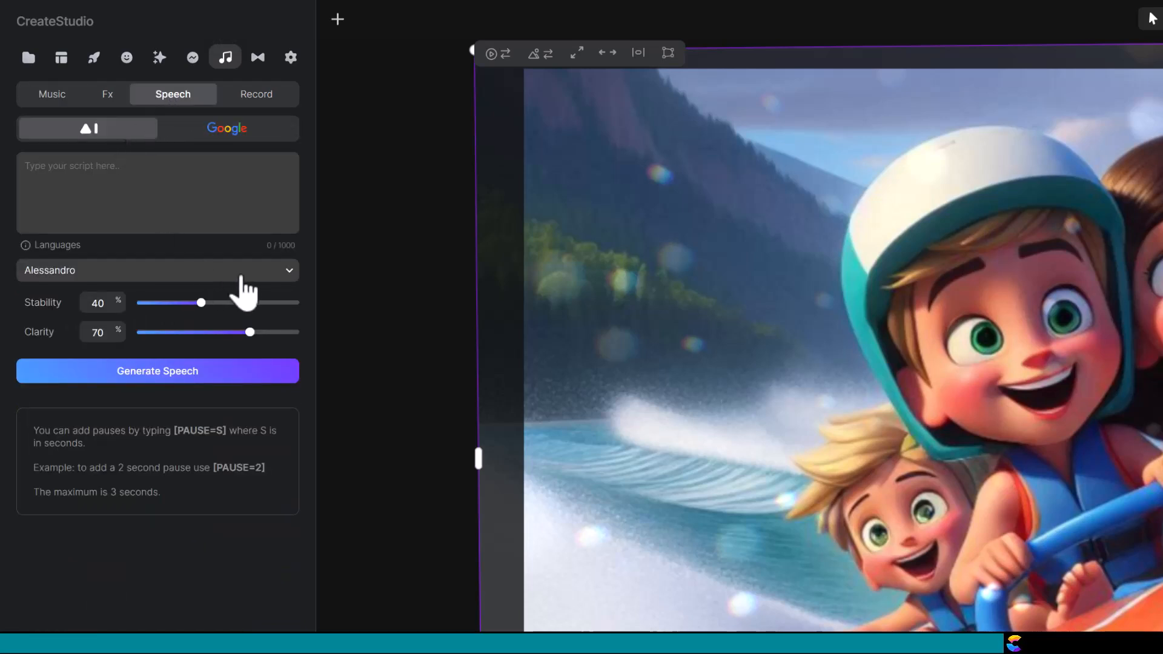
{"action": "left_click", "coordinate": [158, 271]}
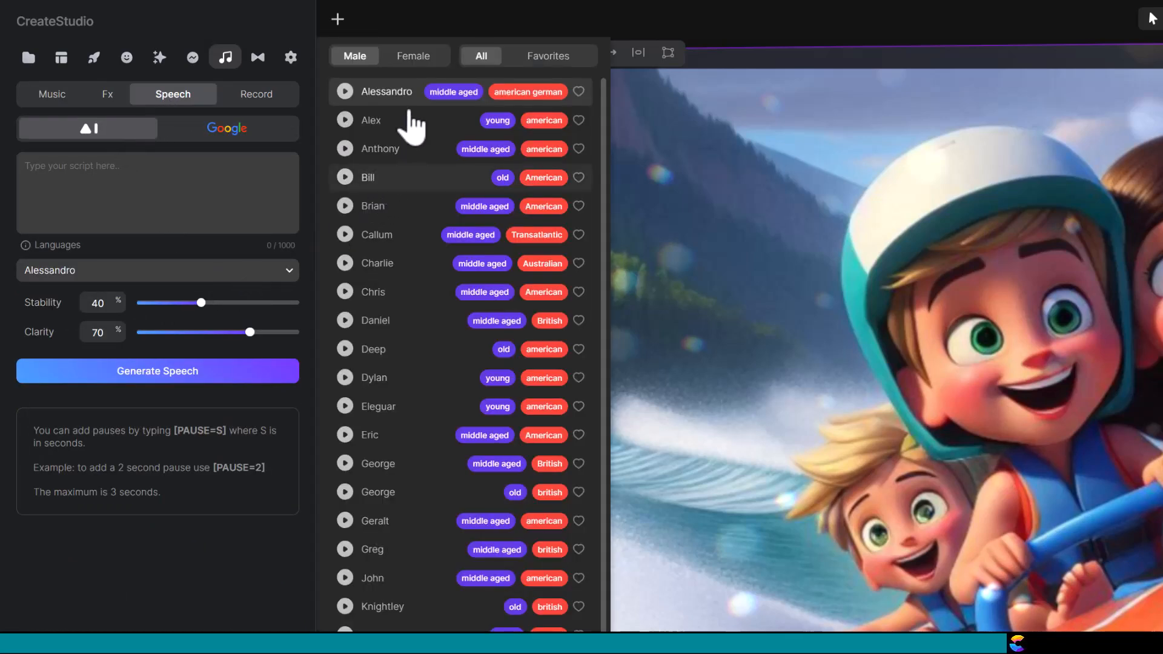
{"action": "left_click", "coordinate": [413, 55]}
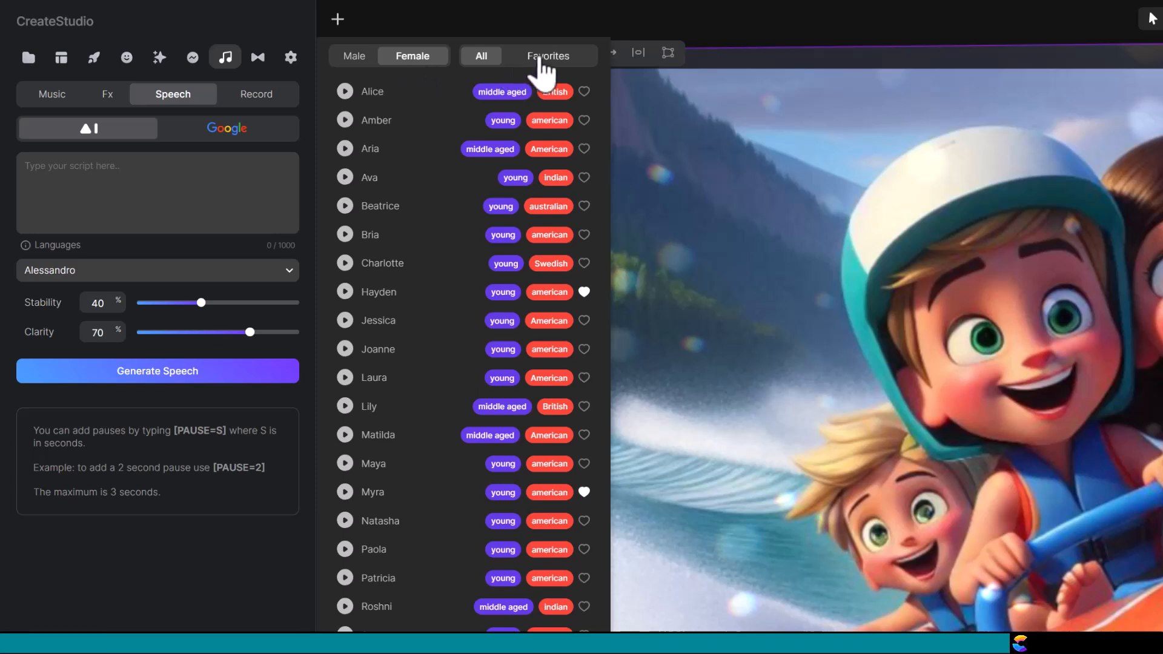
{"action": "left_click", "coordinate": [547, 56]}
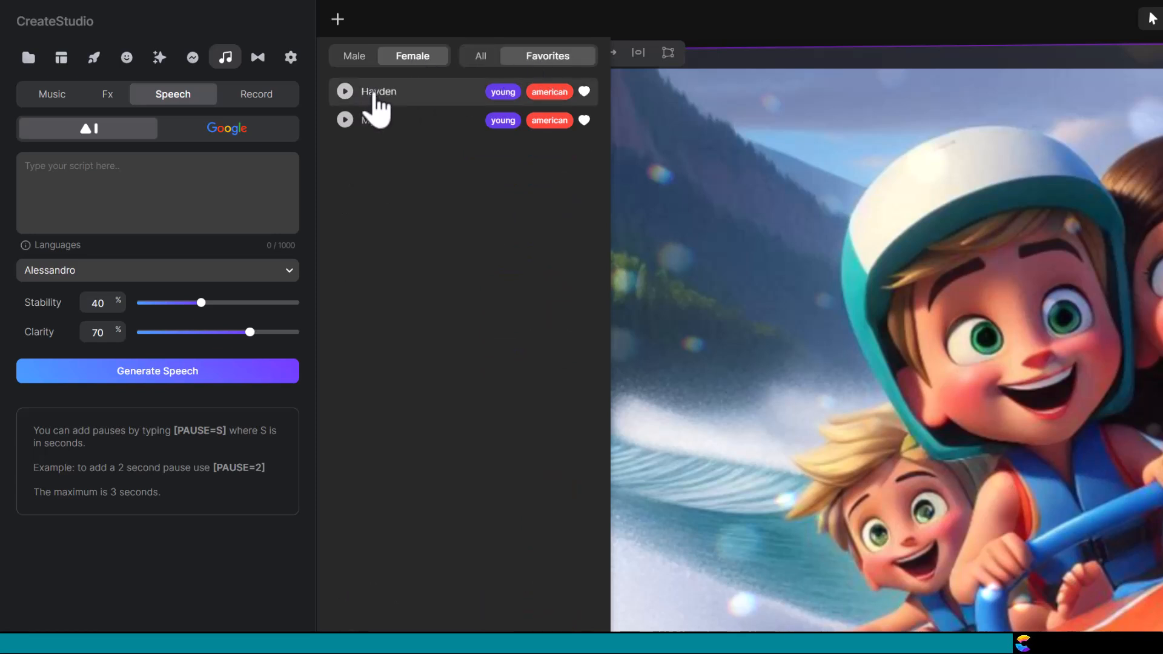
{"action": "left_click", "coordinate": [379, 92]}
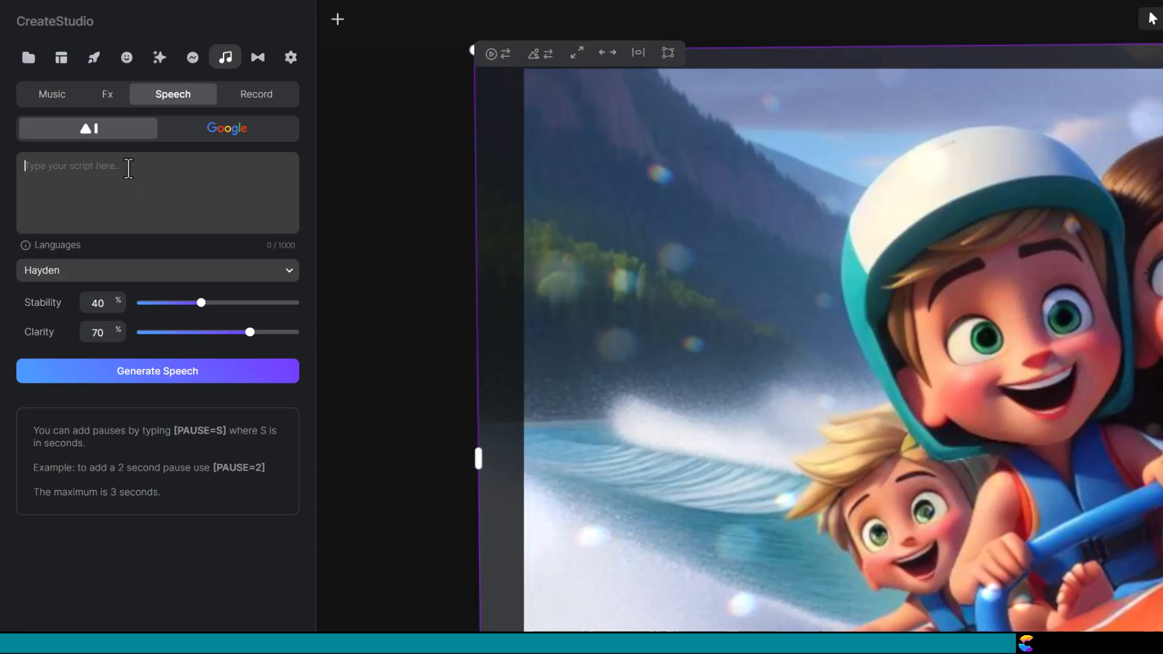
Generate and import the narration 'some kids were riding on skis, gliding over the sparkling water'
{"action": "type", "text": "some kids were riding on skis, gliding over the sparkling water"}
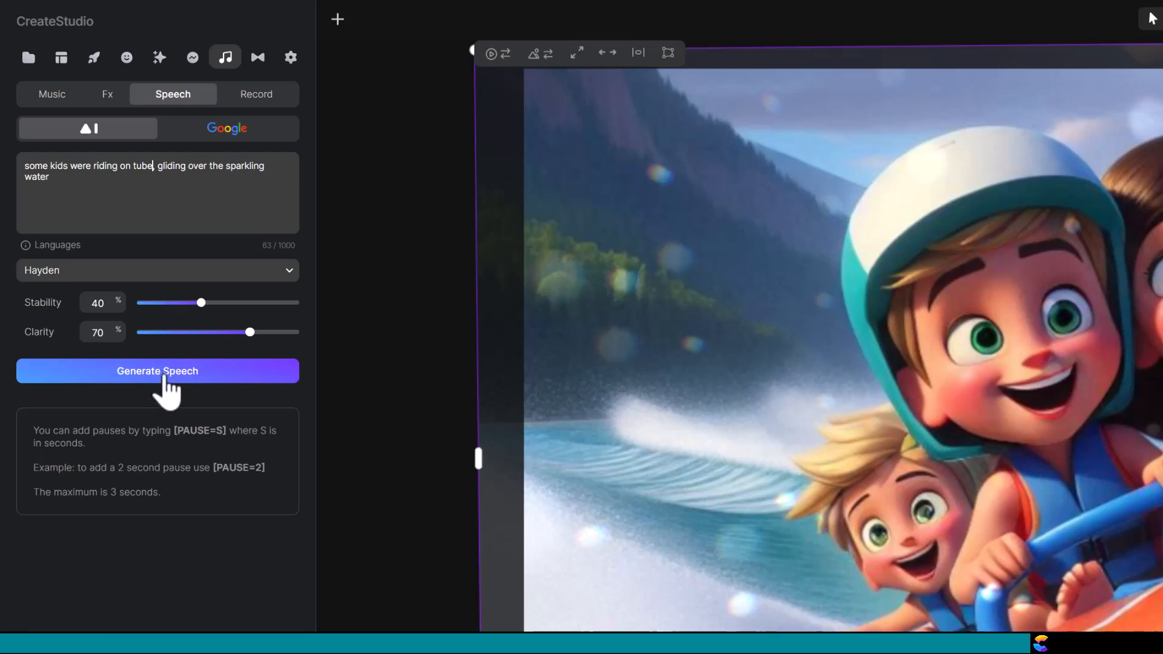
{"action": "left_click", "coordinate": [157, 372]}
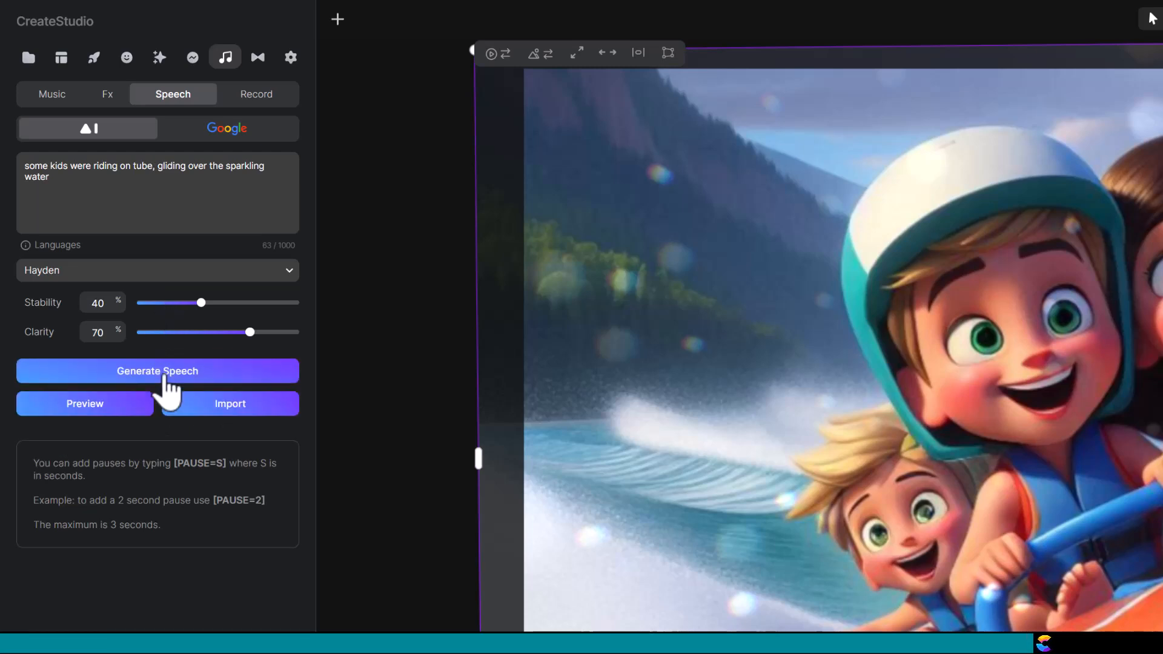
{"action": "mouse_move", "coordinate": [85, 405]}
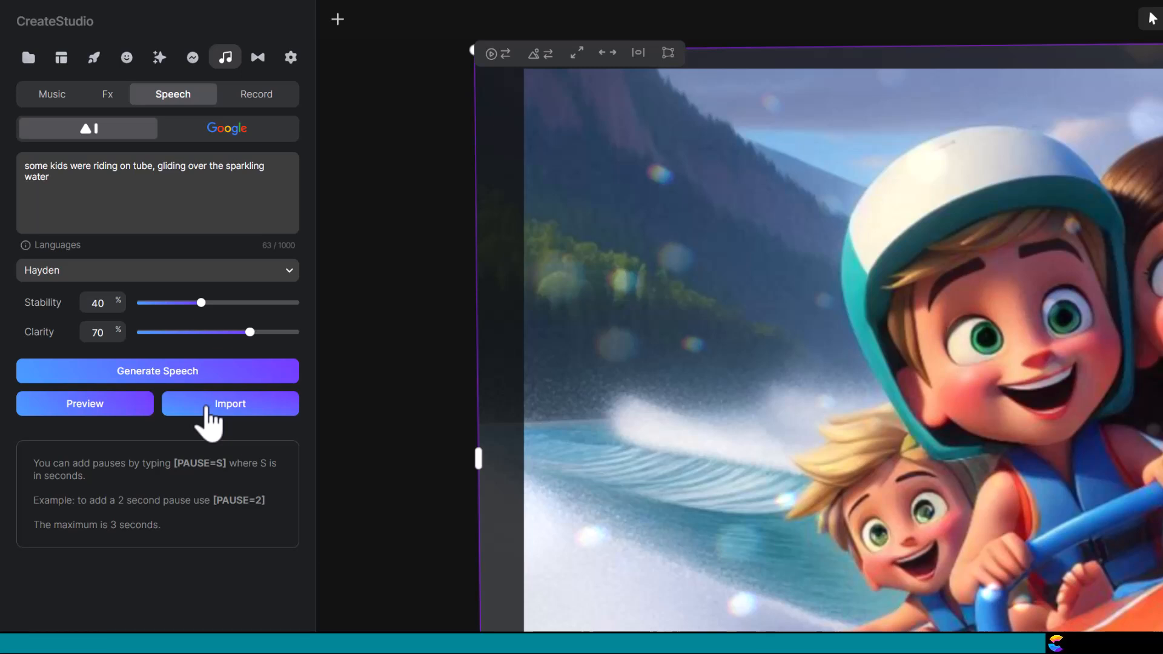
{"action": "left_click", "coordinate": [231, 403]}
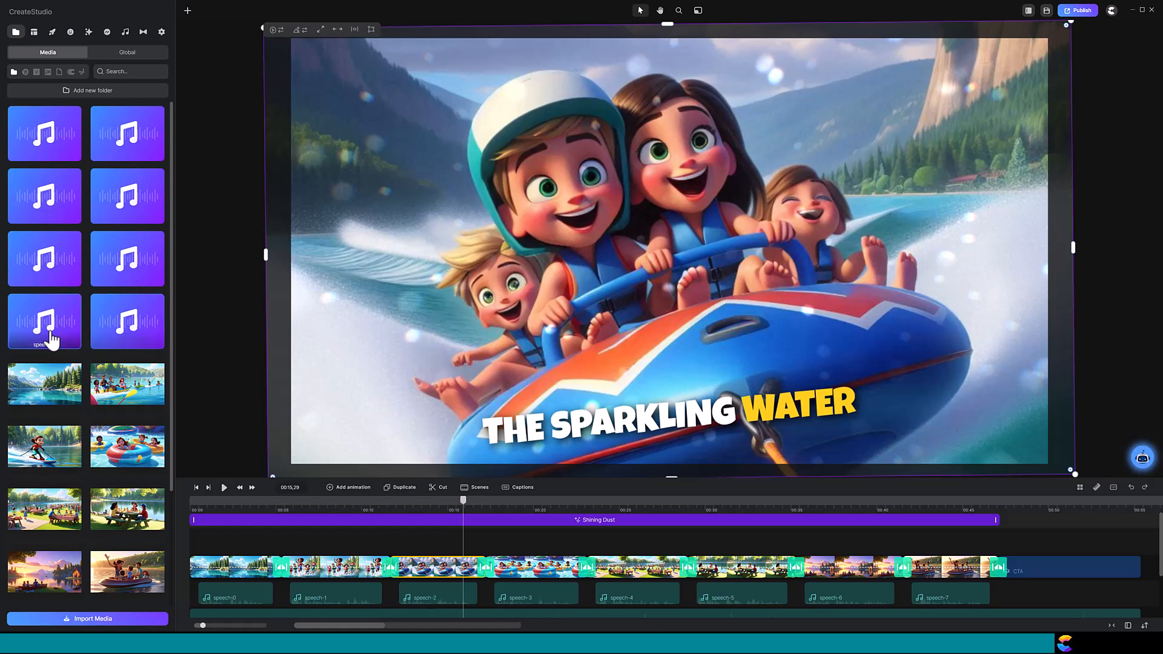
Return to the project media to place the new voiceover on the speech track
{"action": "scroll", "scroll_direction": "down", "scroll_amount": 3}
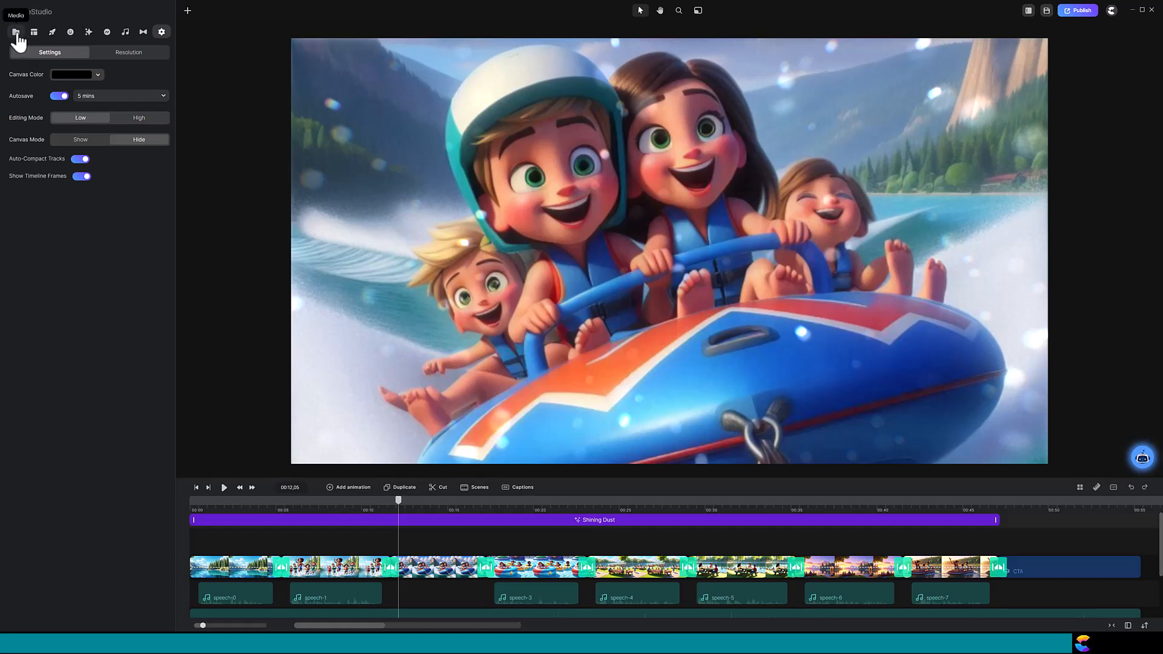
{"action": "left_click", "coordinate": [18, 32]}
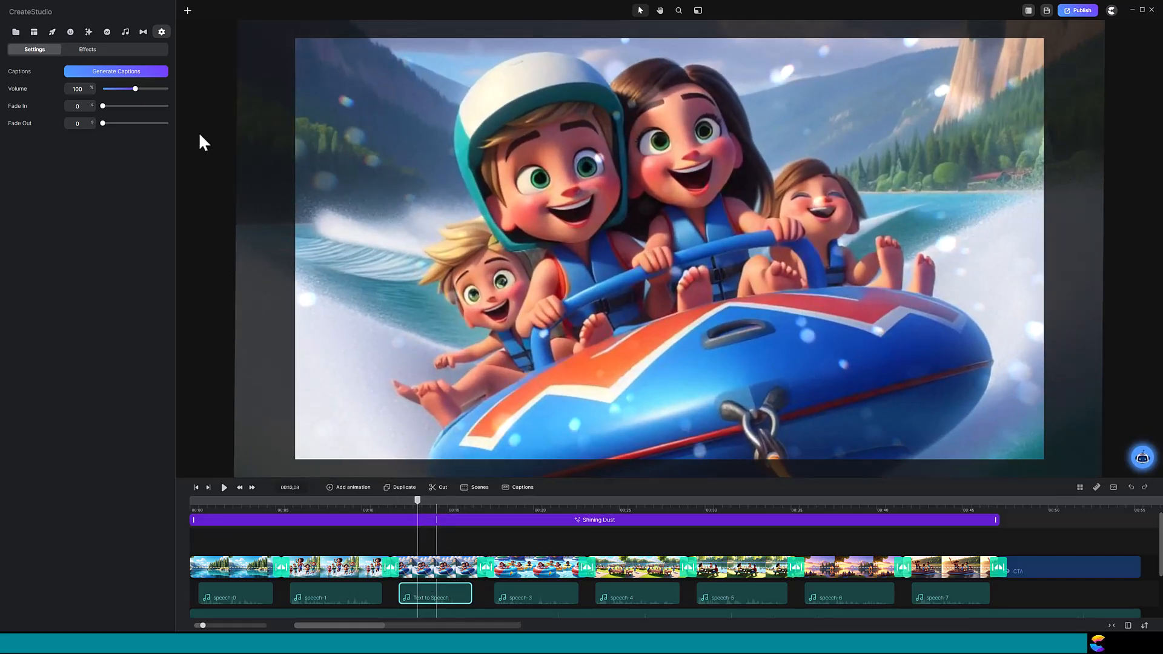
Generate English captions for the new Text to Speech clip
{"action": "left_click", "coordinate": [117, 71]}
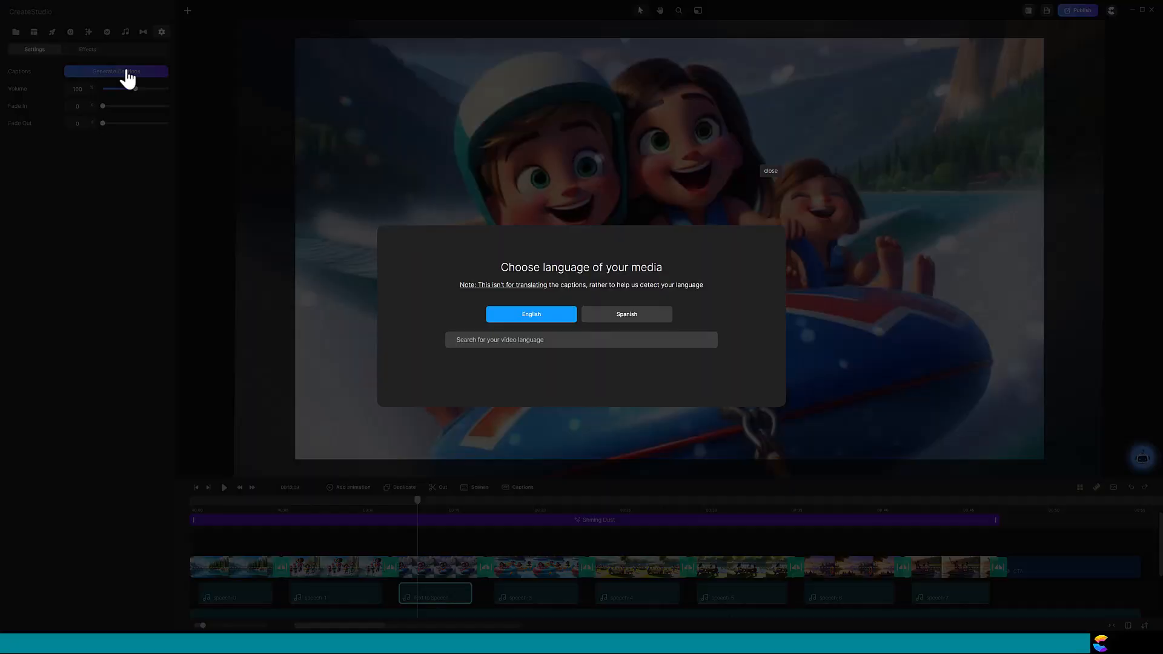
{"action": "left_click", "coordinate": [530, 314]}
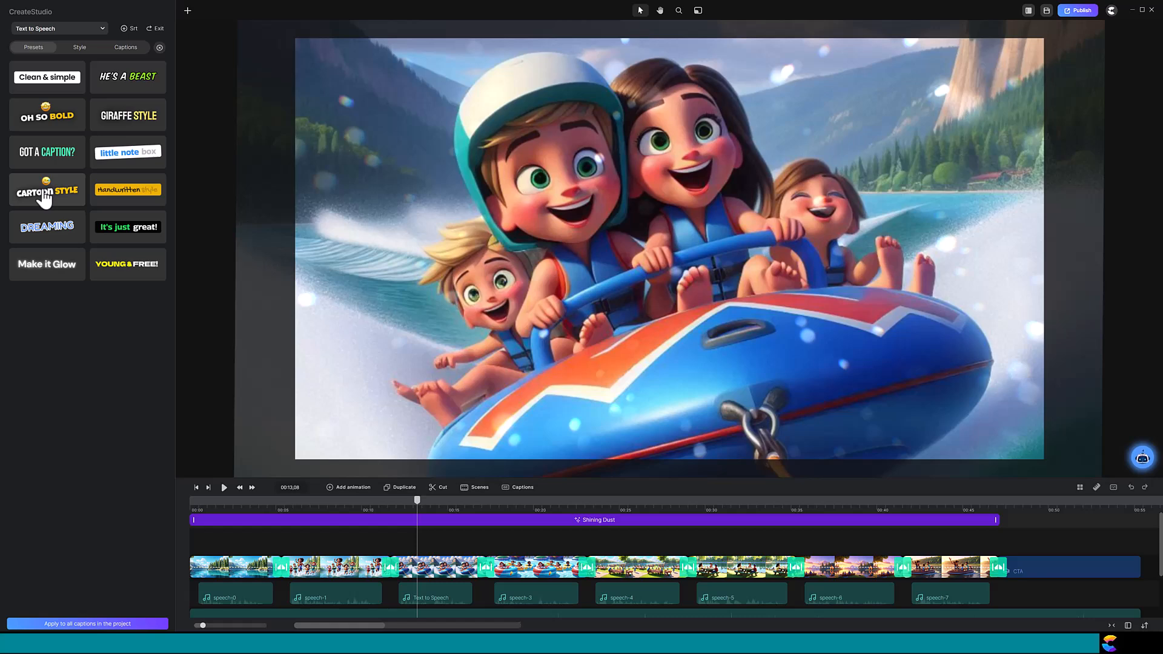
{"action": "mouse_move", "coordinate": [411, 507]}
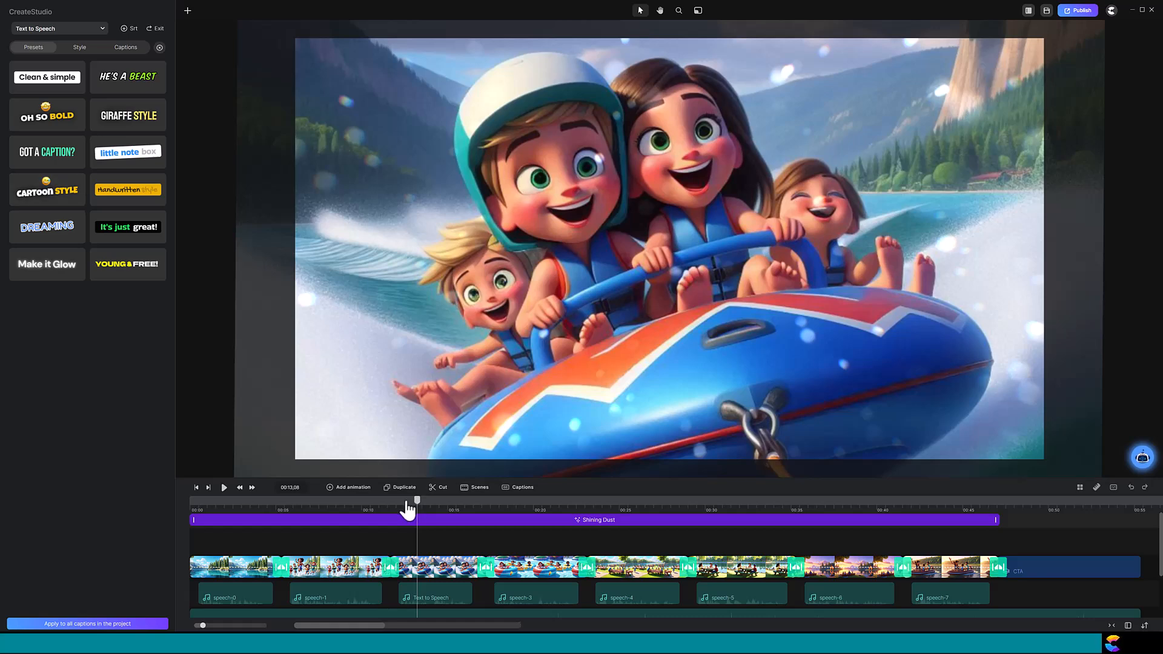